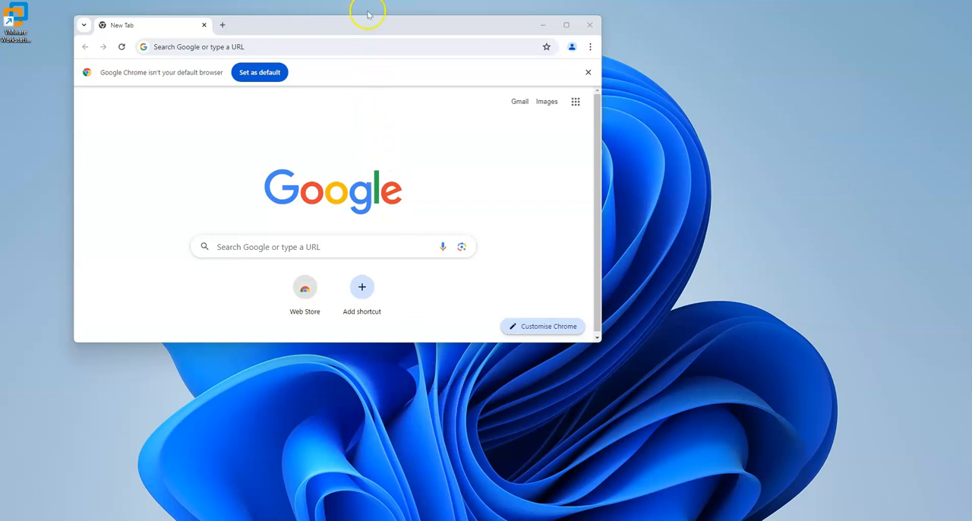
mouse_move(361, 28)
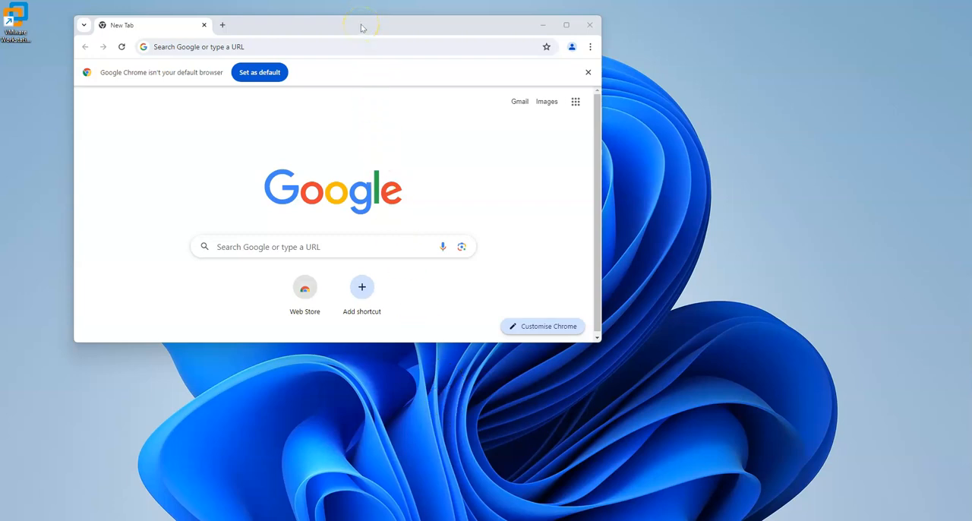
Search Google for 'WINDOWS 10 iso image' and go to Microsoft's Download Windows 10 Disc Image result.
click(350, 45)
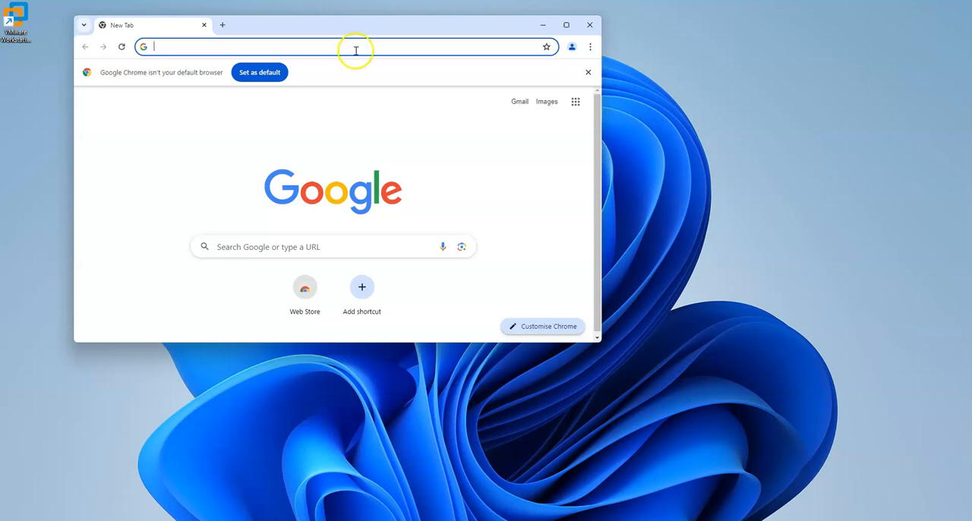
click(349, 45)
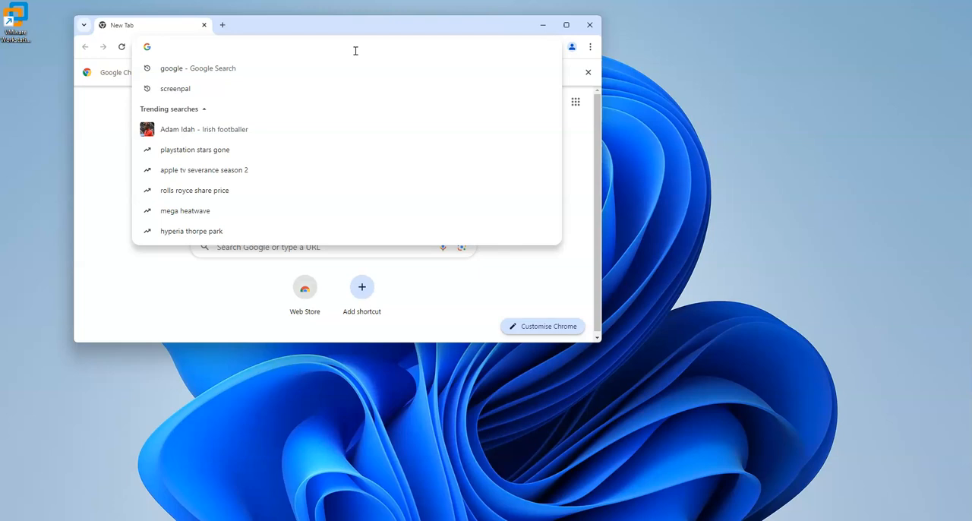
click(565, 25)
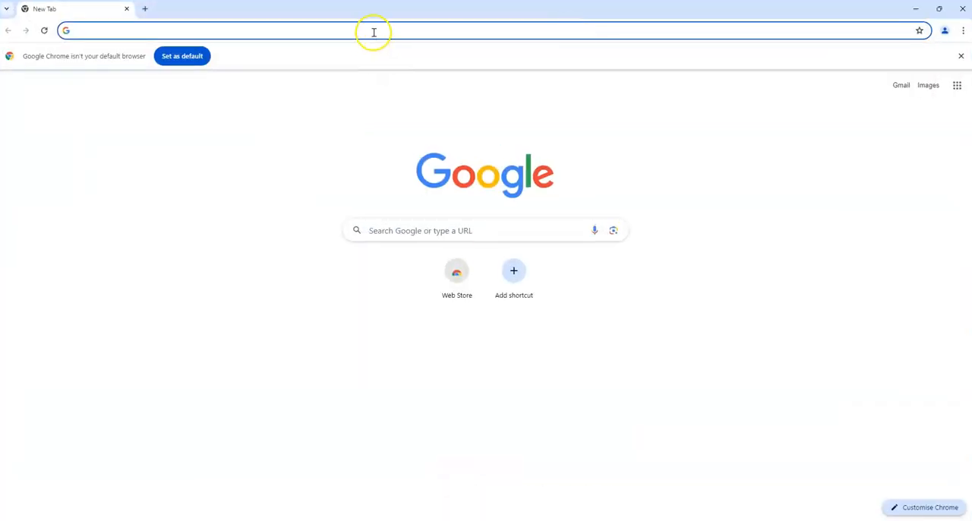
text(wi)
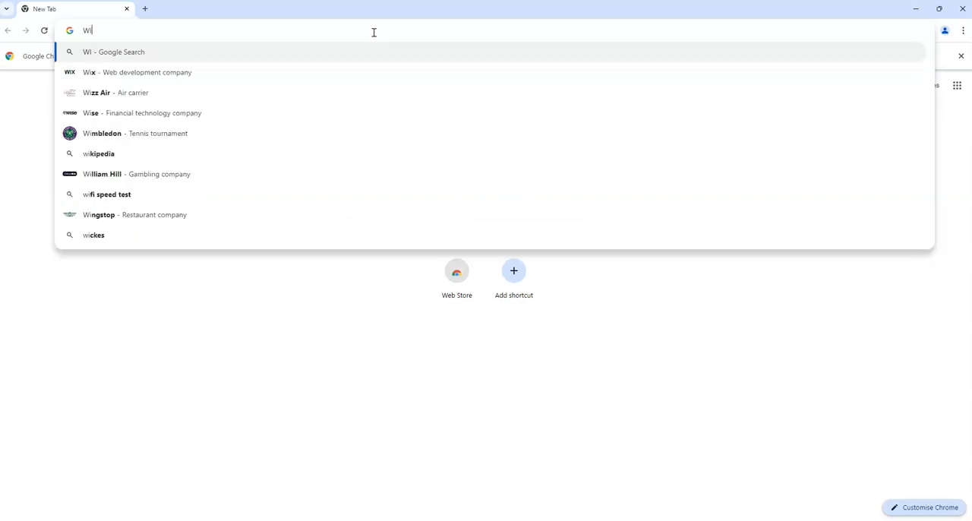
key(Backspace)
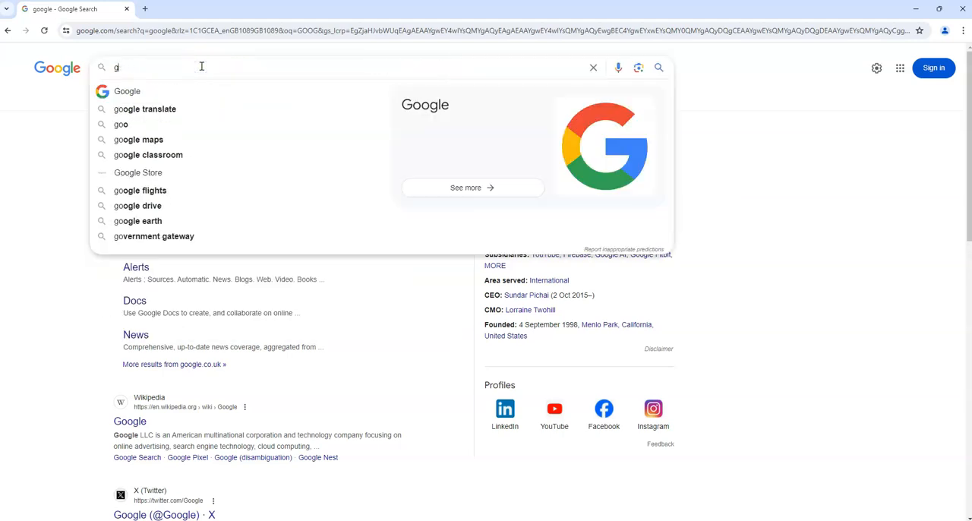
text(WINDW)
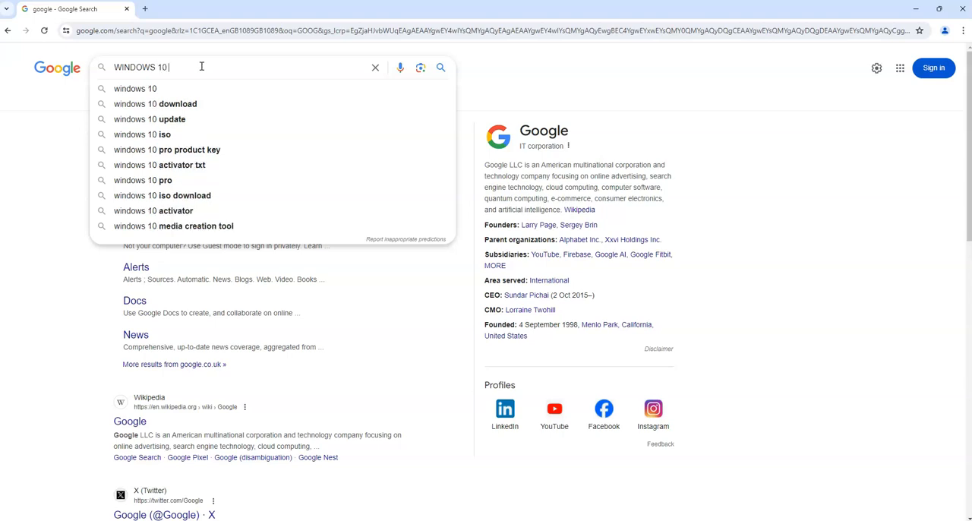
text(Iso image)
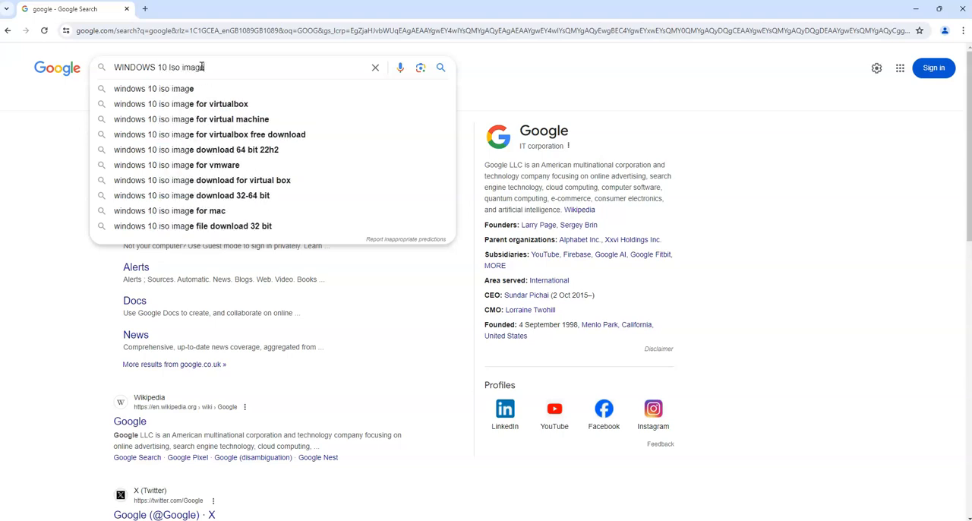
key(Enter)
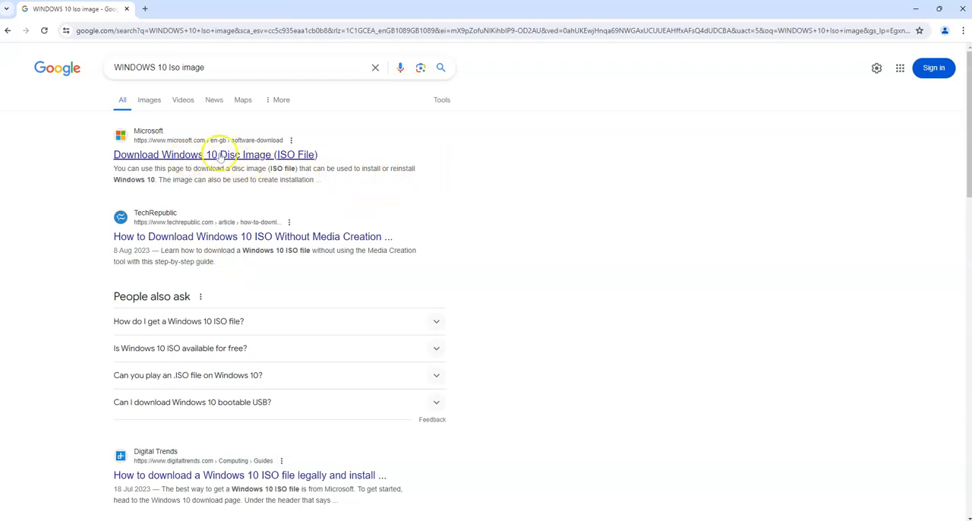
click(216, 155)
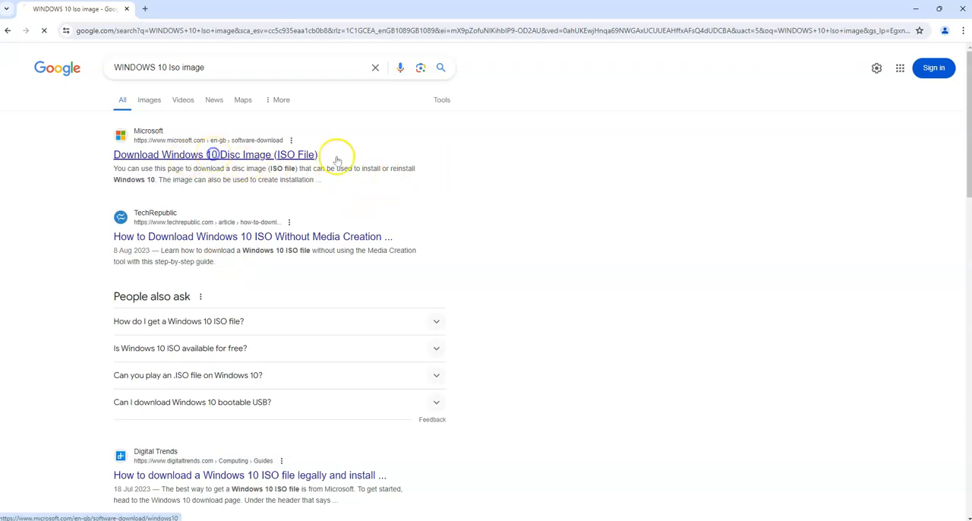
Download the Windows 10 installation media creation tool from Microsoft's download page.
click(216, 155)
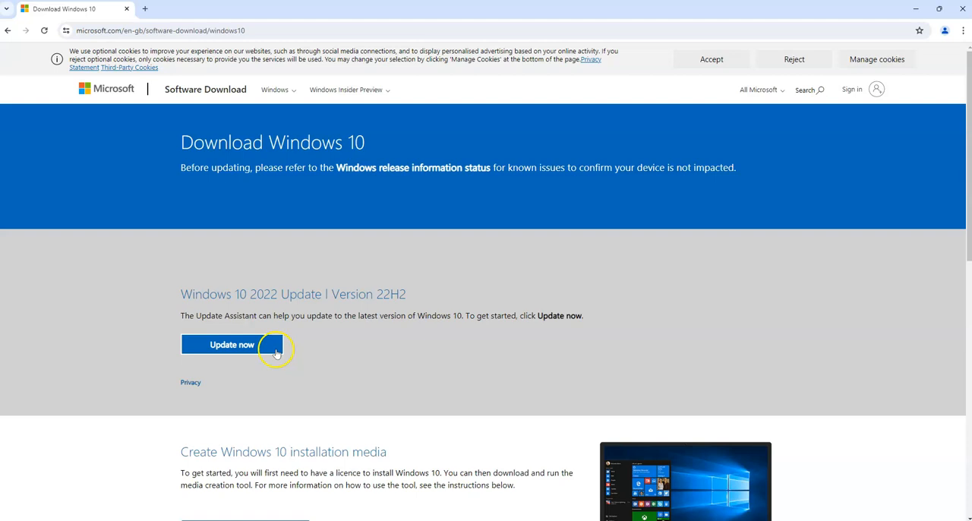
mouse_move(477, 380)
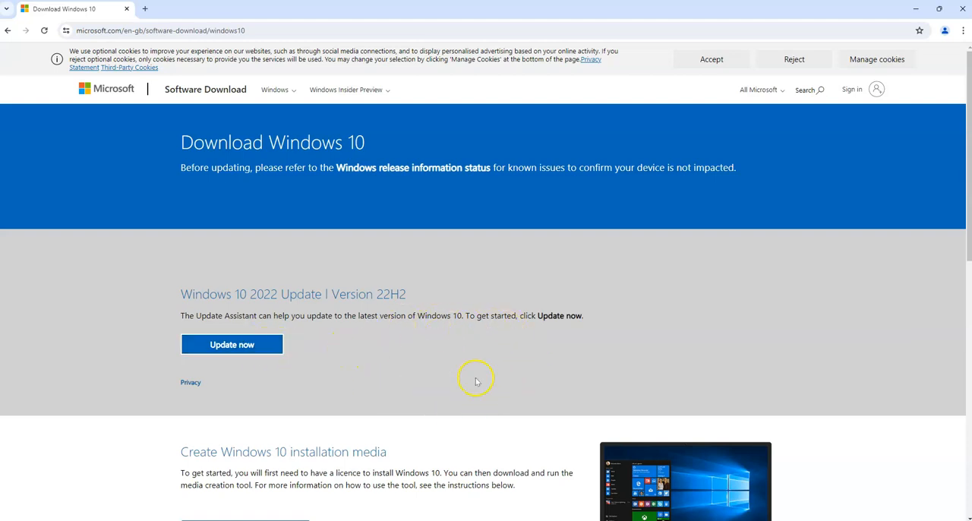
scroll(down, 3)
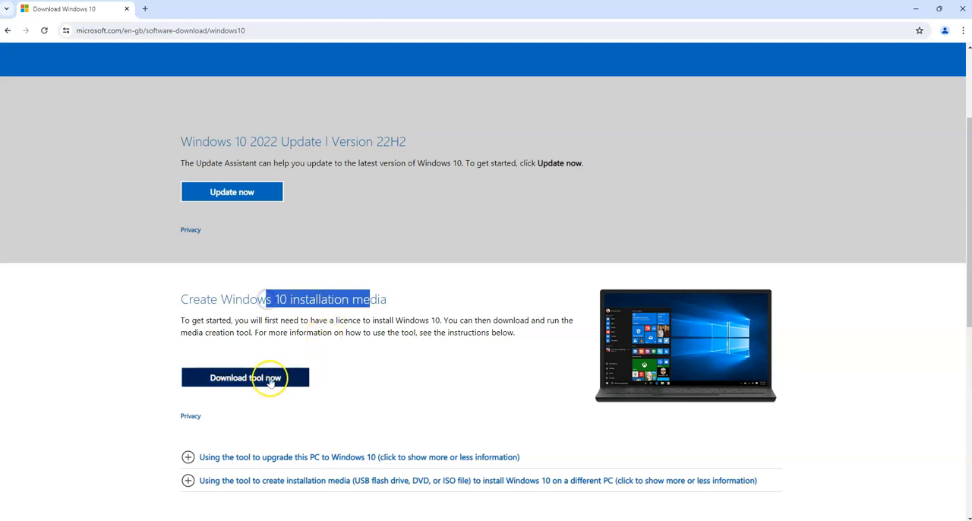
click(246, 377)
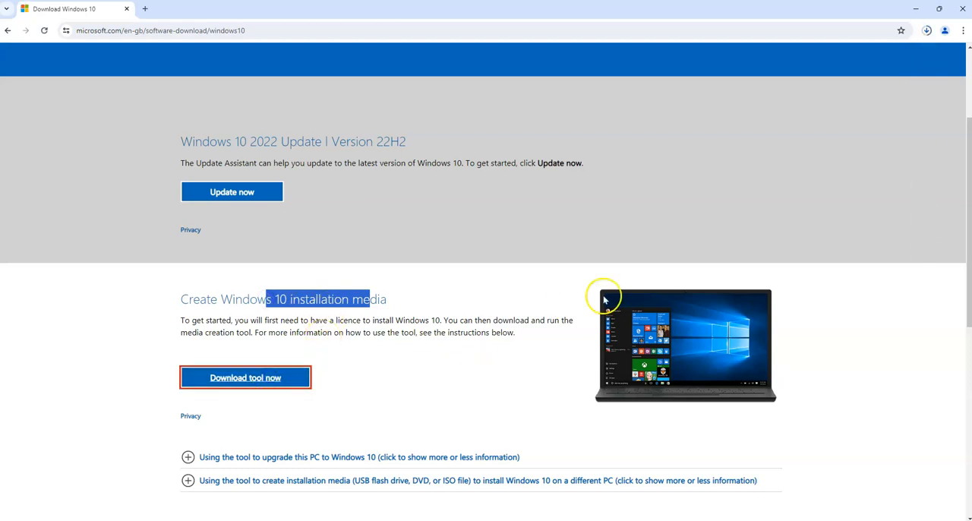
Run the downloaded MediaCreationTool and move its Windows 10 Setup window to the left.
click(246, 376)
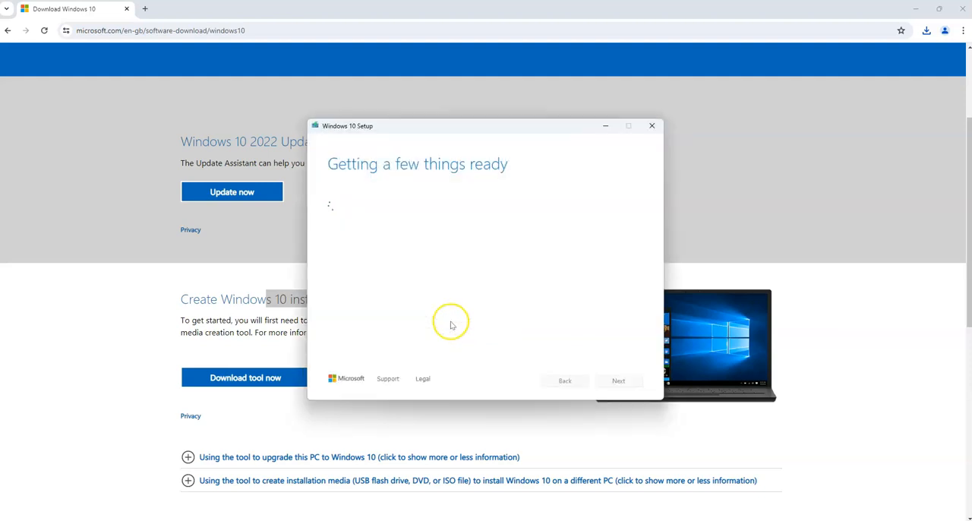
mouse_move(419, 237)
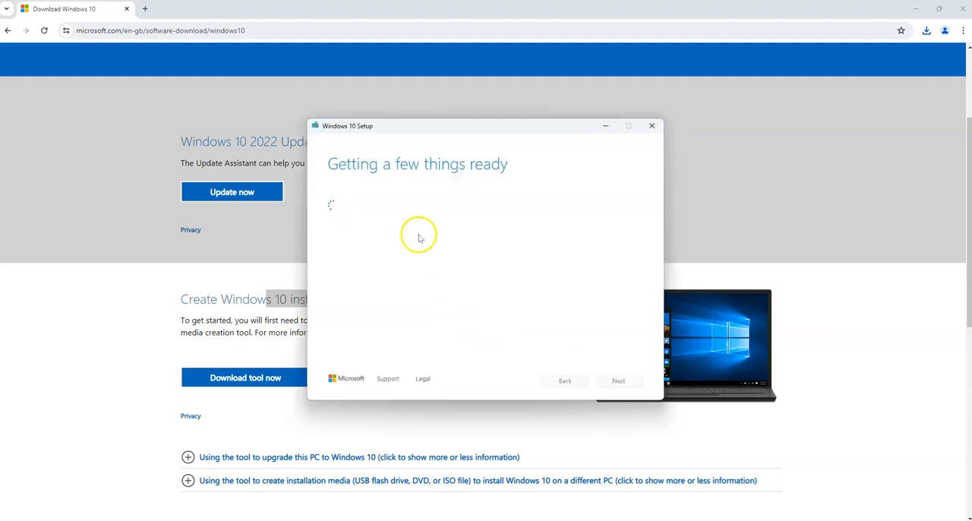
mouse_move(492, 128)
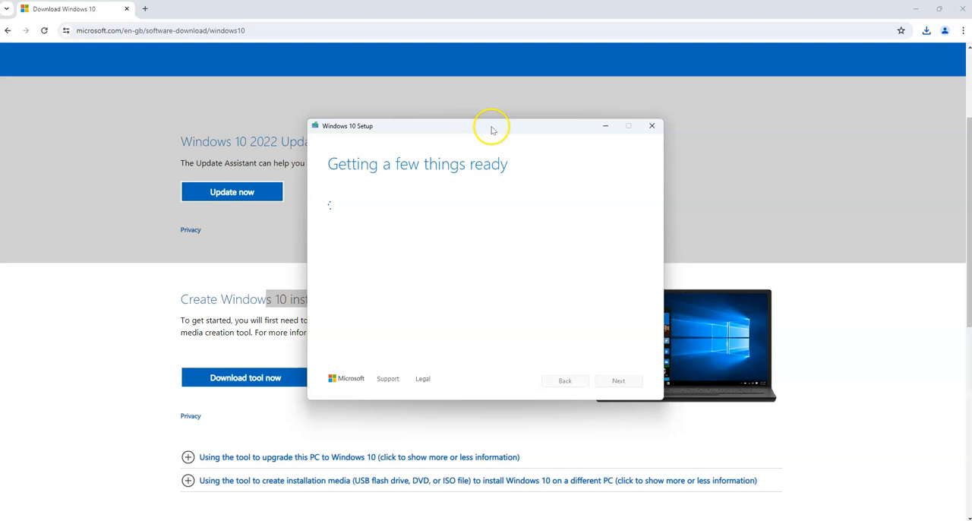
drag(492, 125, 455, 124)
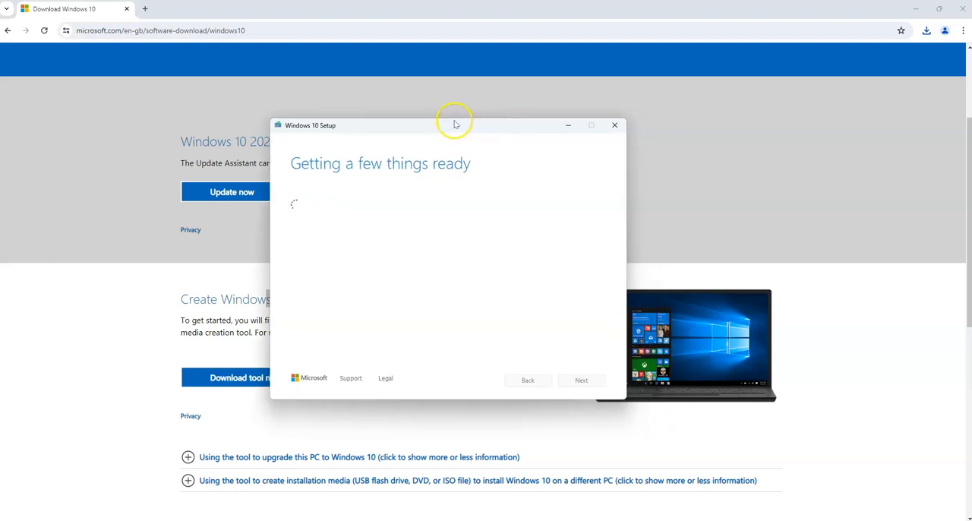
mouse_move(471, 149)
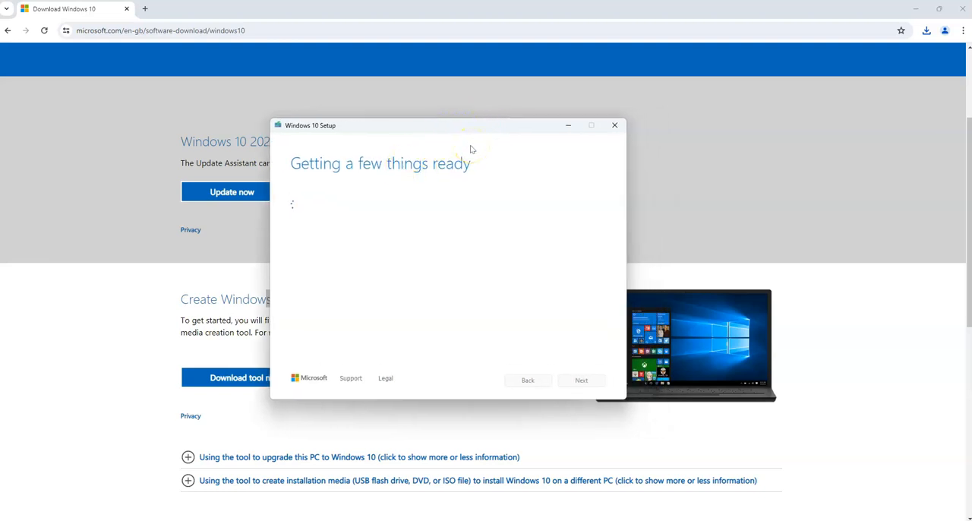
mouse_move(489, 229)
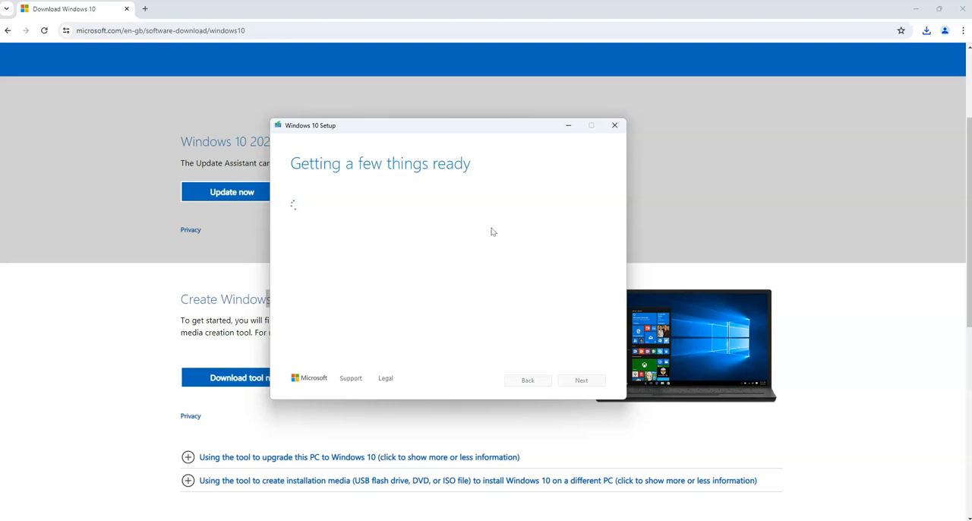
mouse_move(491, 227)
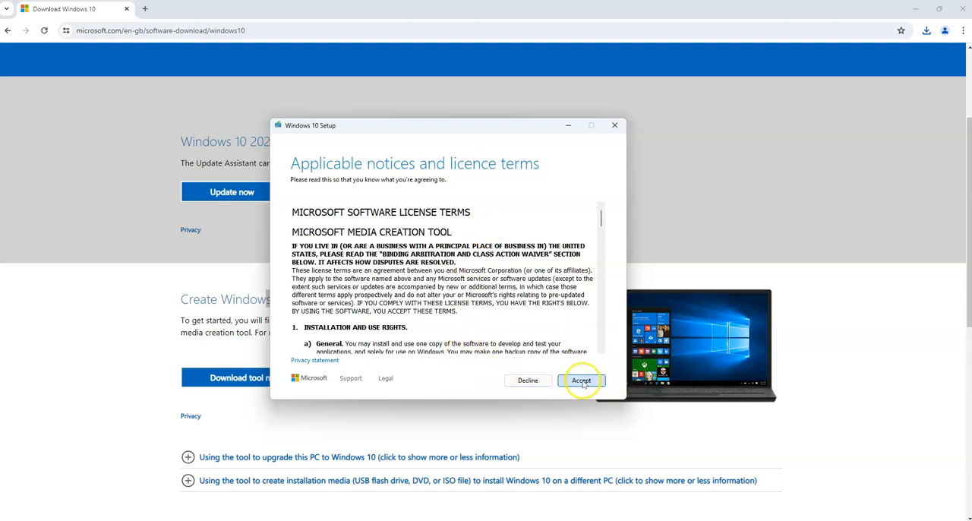
Accept the licence terms and select creating installation media for another PC.
click(580, 380)
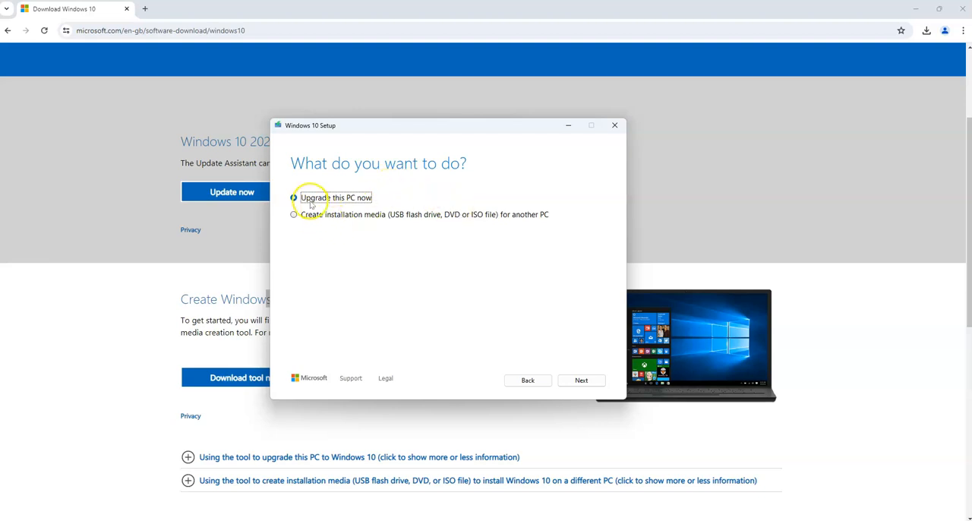
click(295, 197)
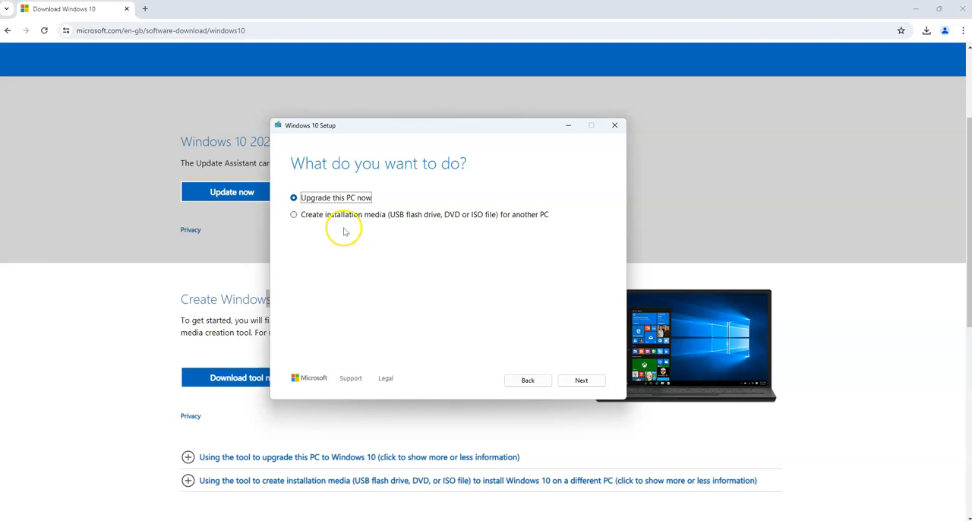
click(294, 214)
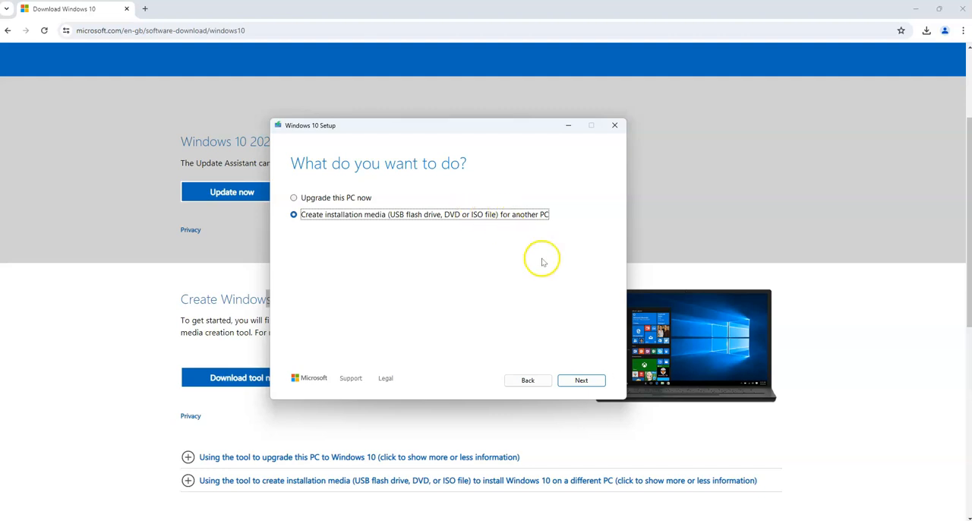
Continue to the language, architecture and edition page: English (United Kingdom), Windows 10, 64-bit.
click(580, 379)
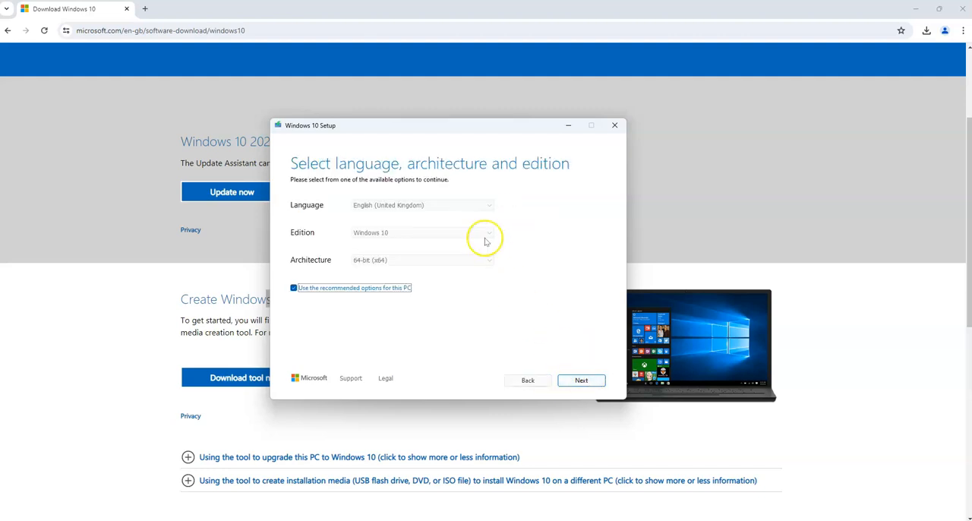
mouse_move(452, 313)
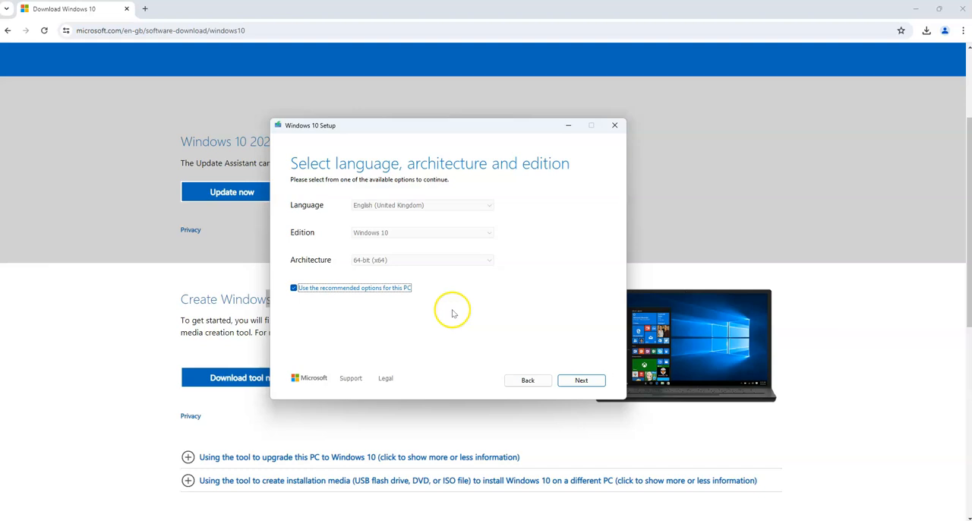
mouse_move(383, 425)
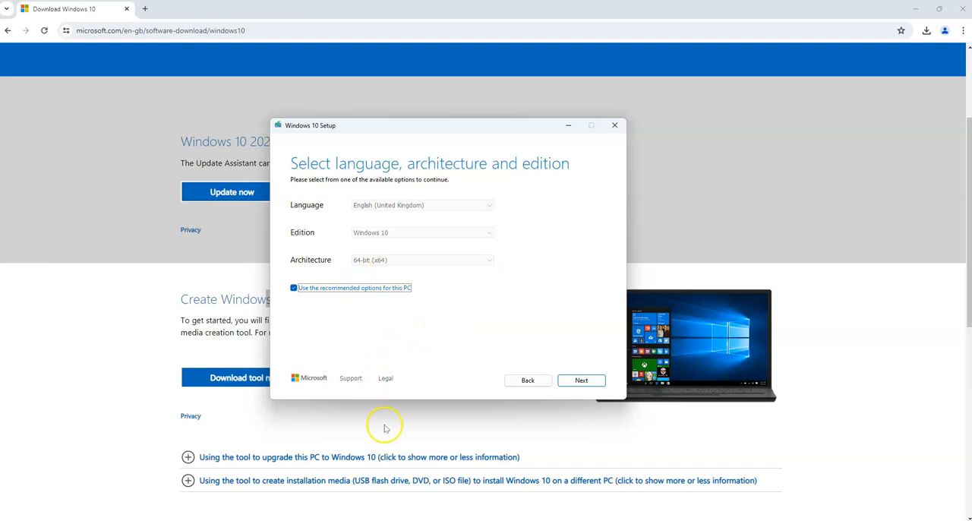
mouse_move(569, 295)
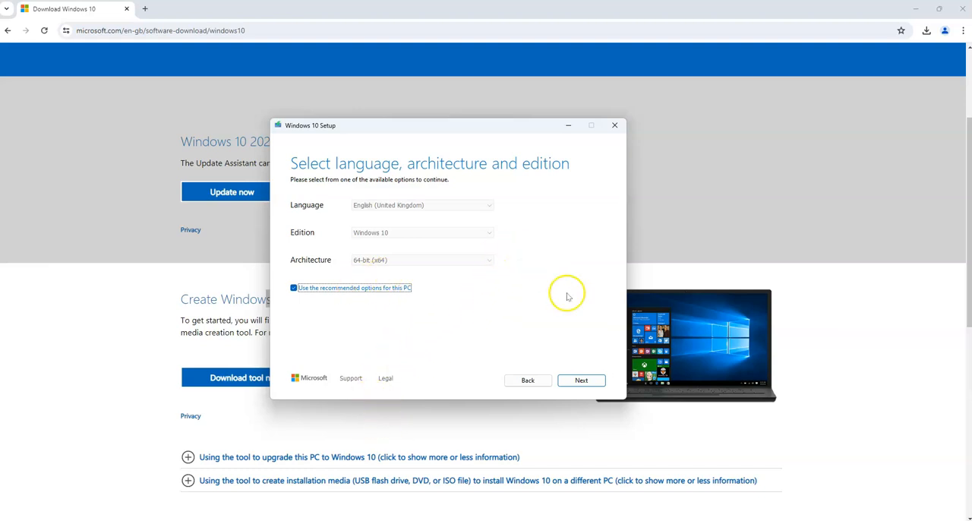
Choose ISO file as the media type and continue to selecting its save location.
click(580, 380)
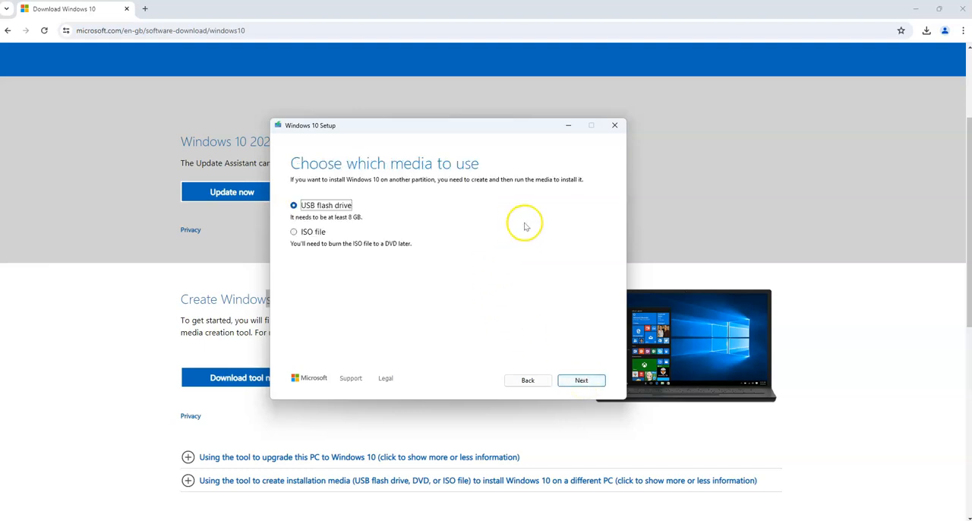
mouse_move(295, 231)
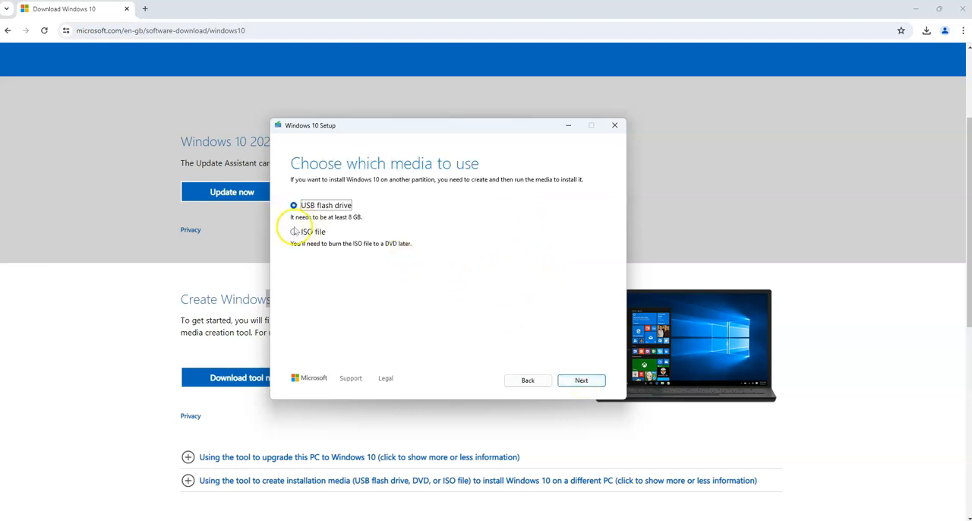
click(294, 231)
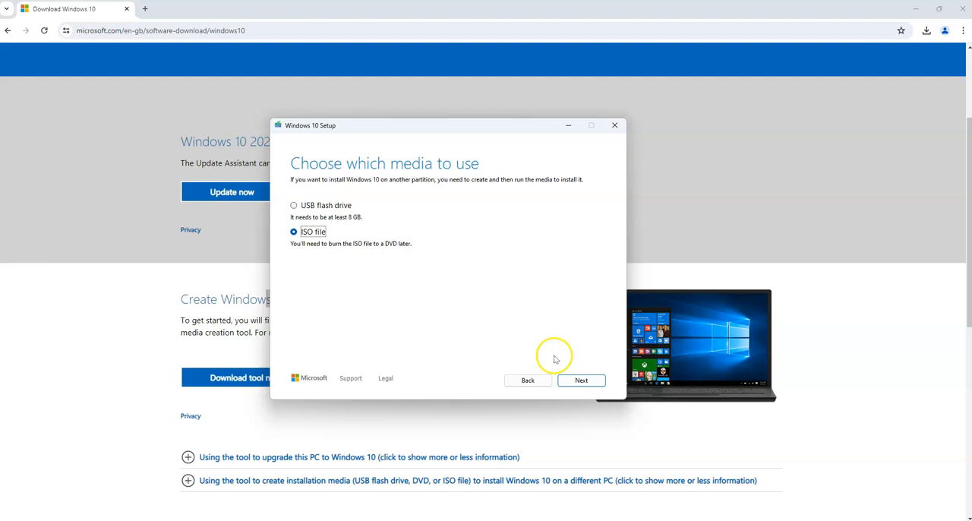
click(581, 379)
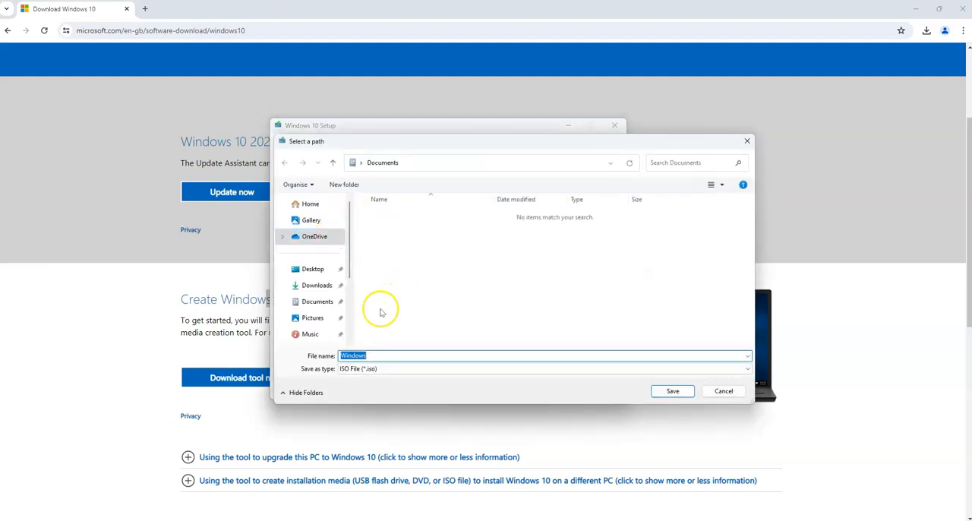
Save the ISO as 'Windows 10' in a new 'Windows Images' folder under Documents.
click(318, 301)
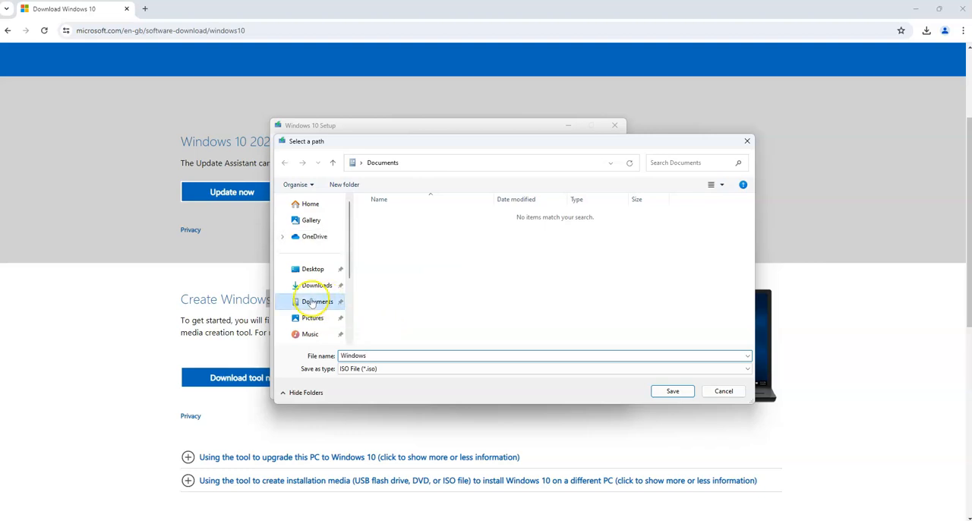
mouse_move(316, 286)
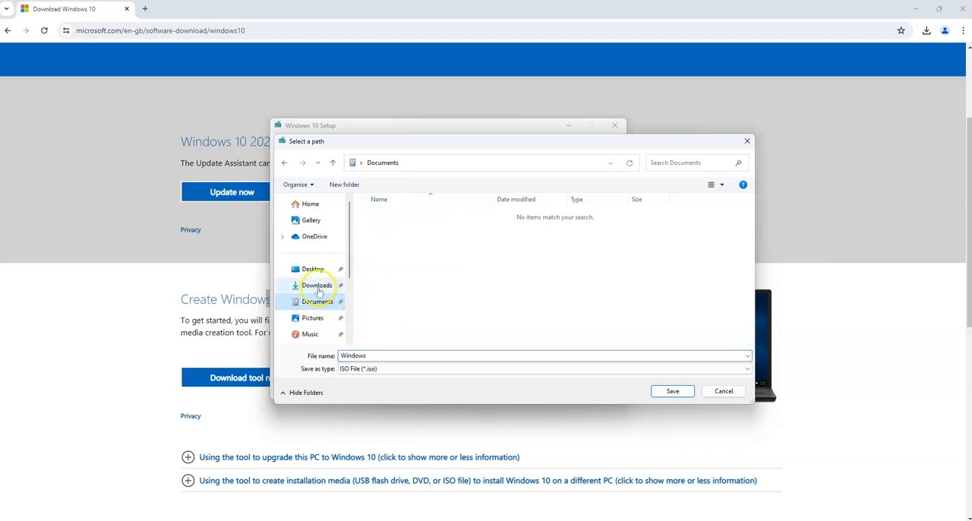
click(343, 185)
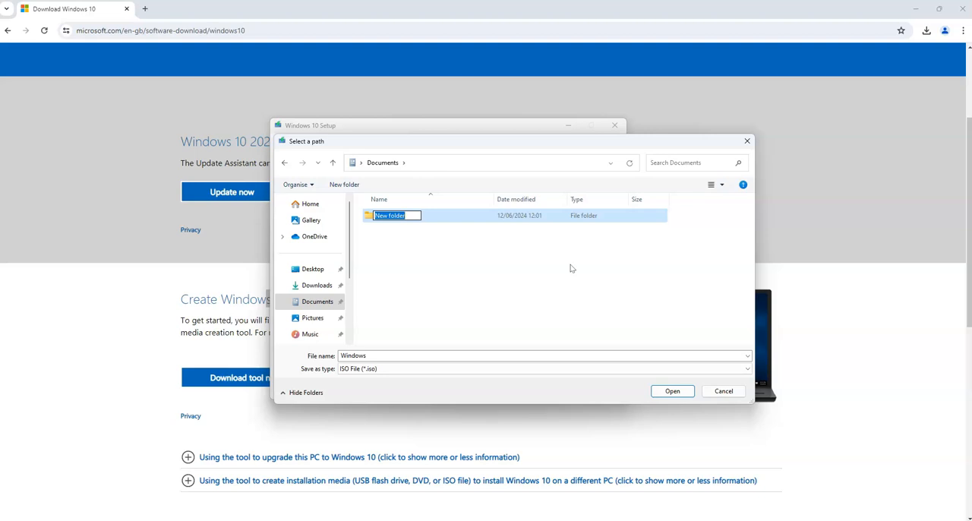
text(Windows)
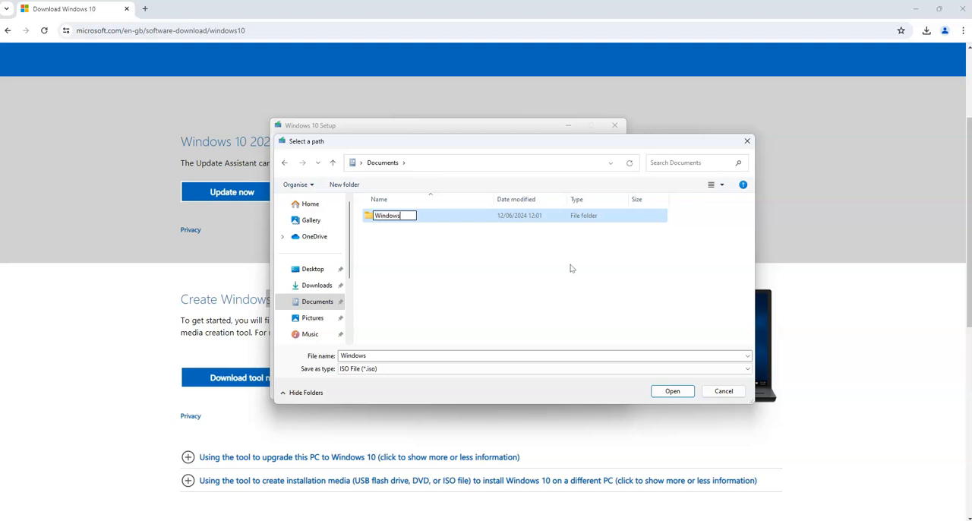
text(Images)
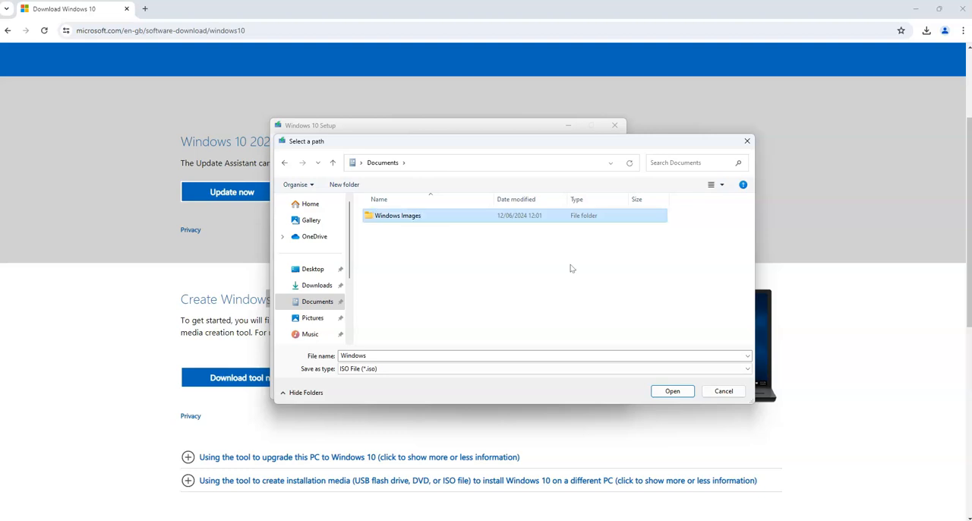
double_click(398, 216)
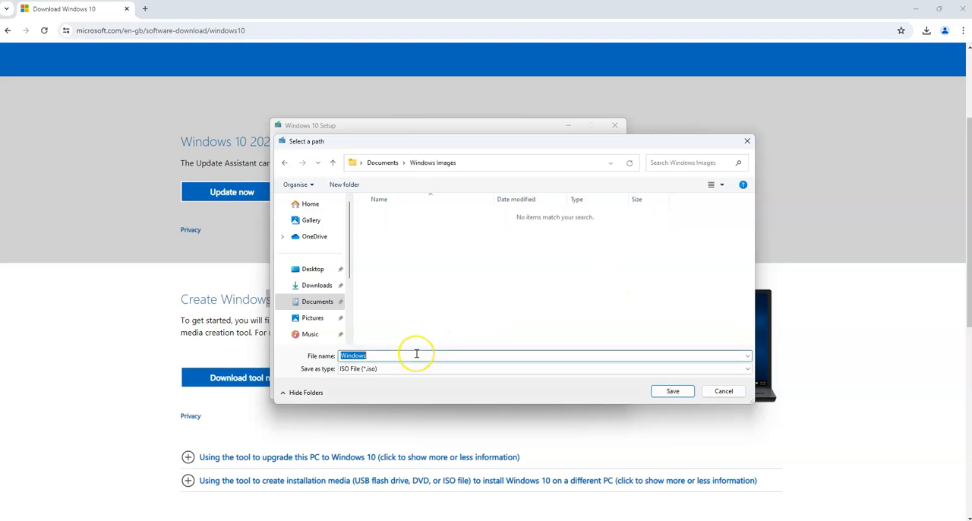
text(Windows 10)
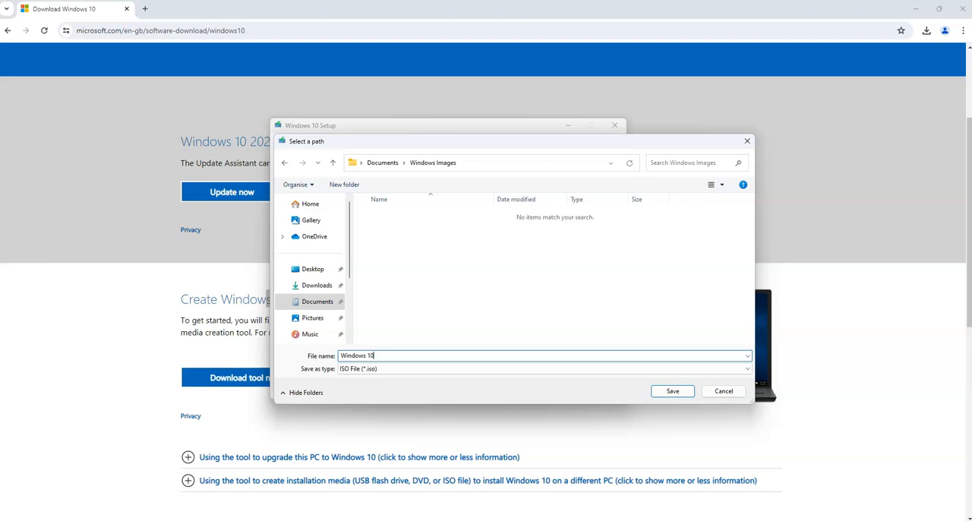
mouse_move(671, 390)
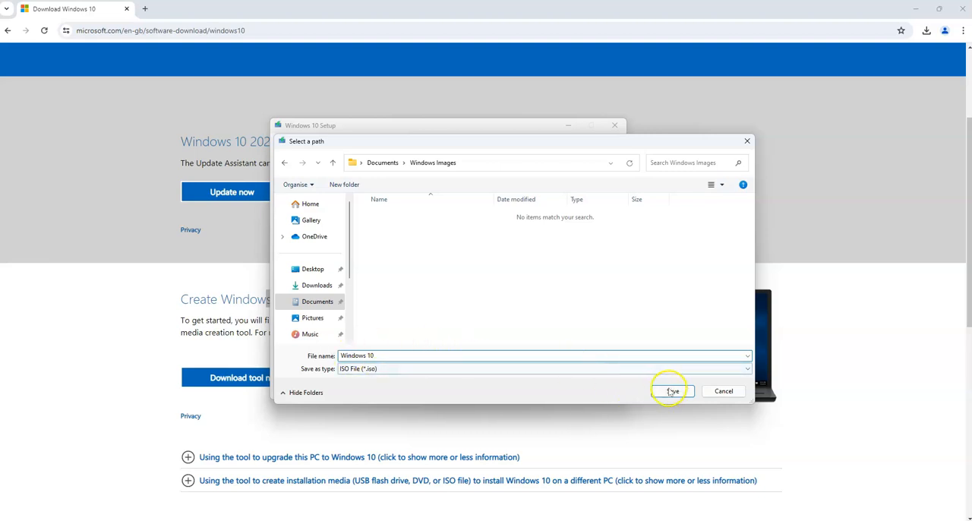
click(672, 390)
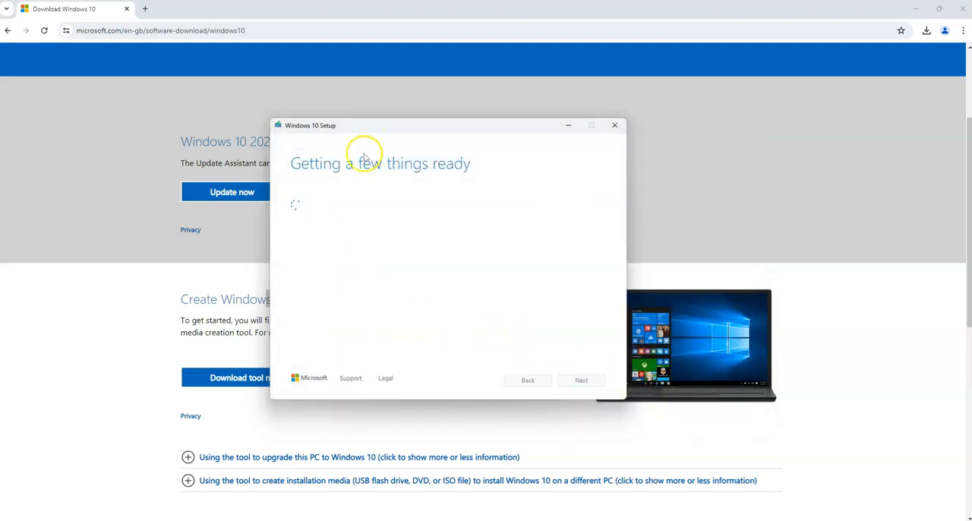
mouse_move(364, 198)
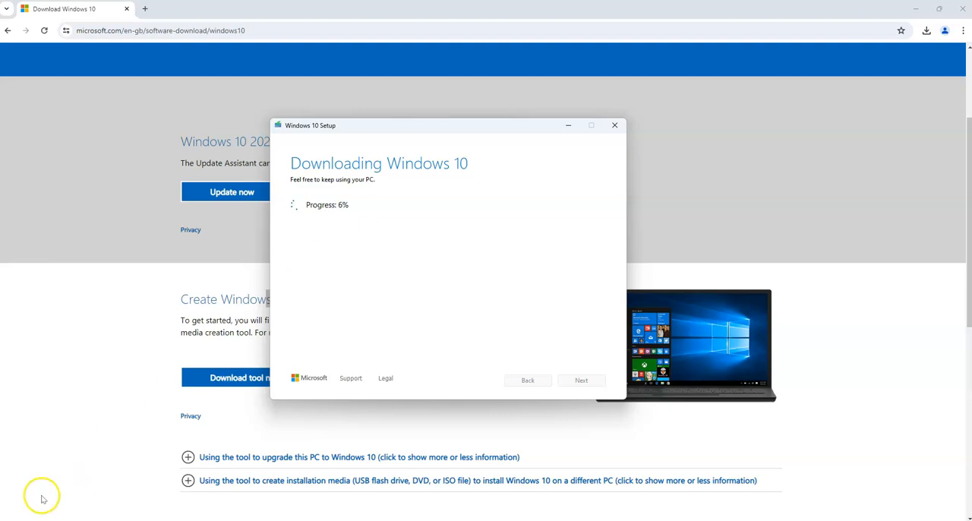
mouse_move(343, 249)
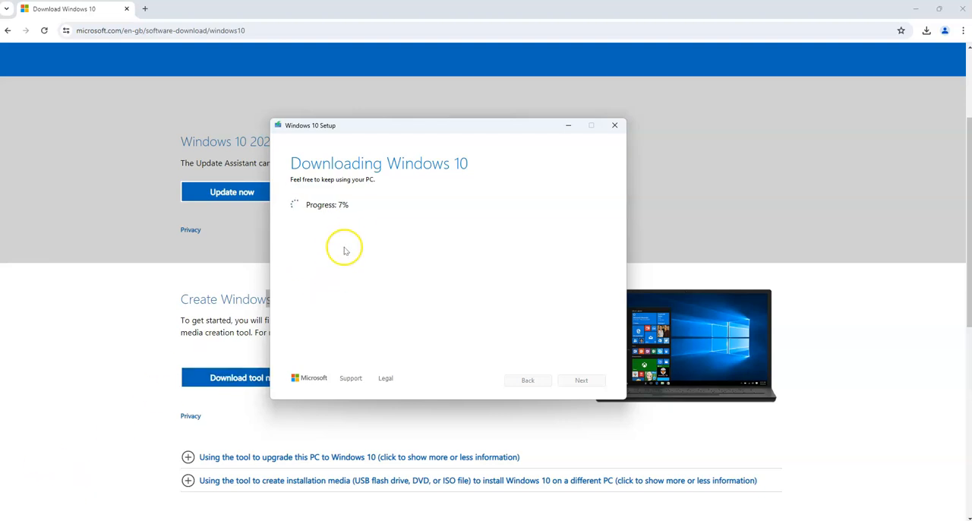
mouse_move(352, 204)
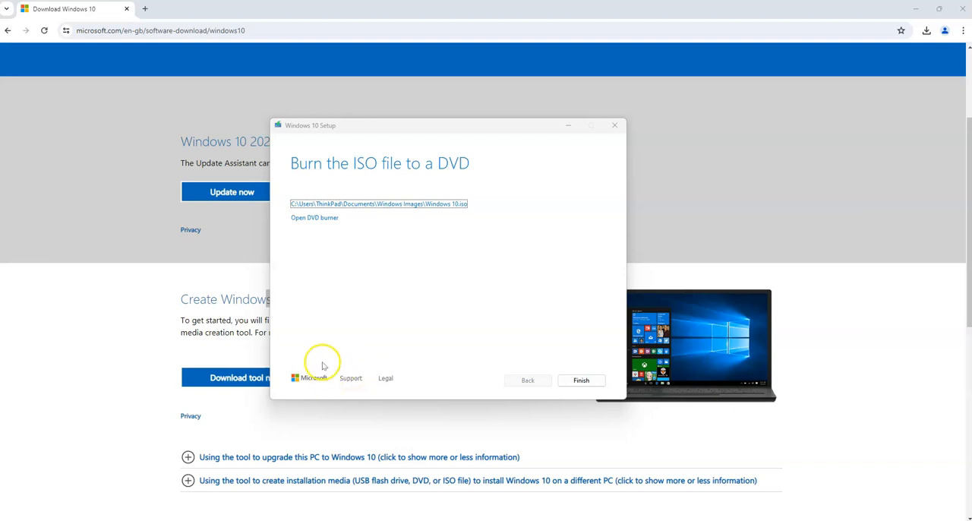
mouse_move(476, 185)
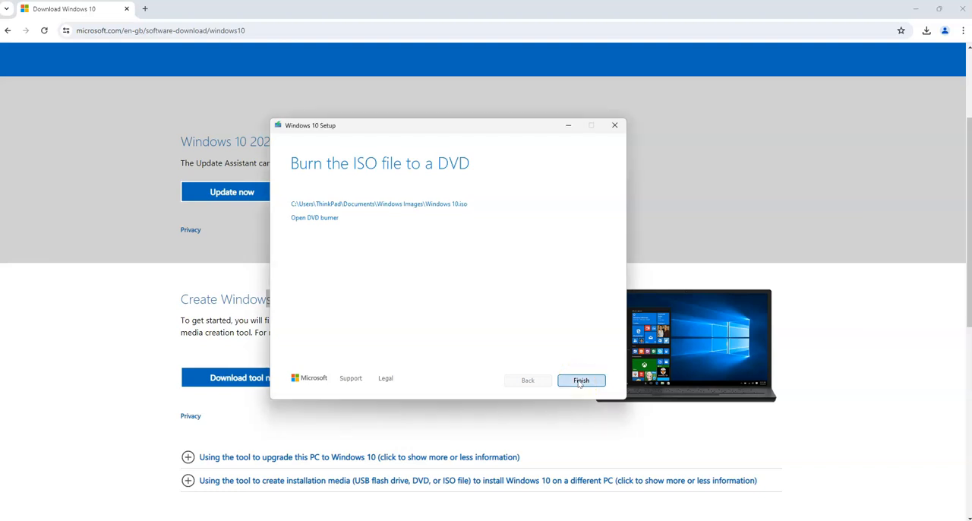
Finish and close the Windows 10 Setup after the ISO is created.
click(581, 380)
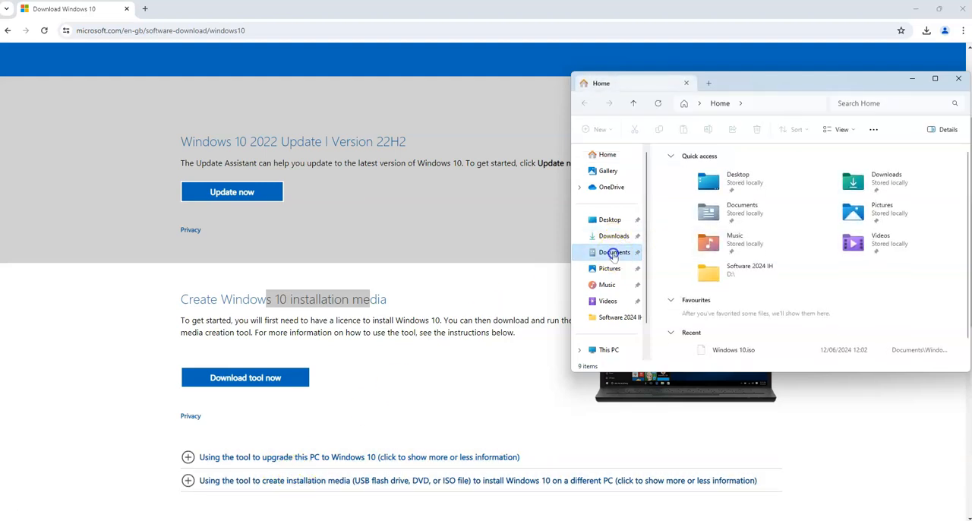
Browse to Documents > Windows Images to confirm Windows 10.iso is there.
click(613, 252)
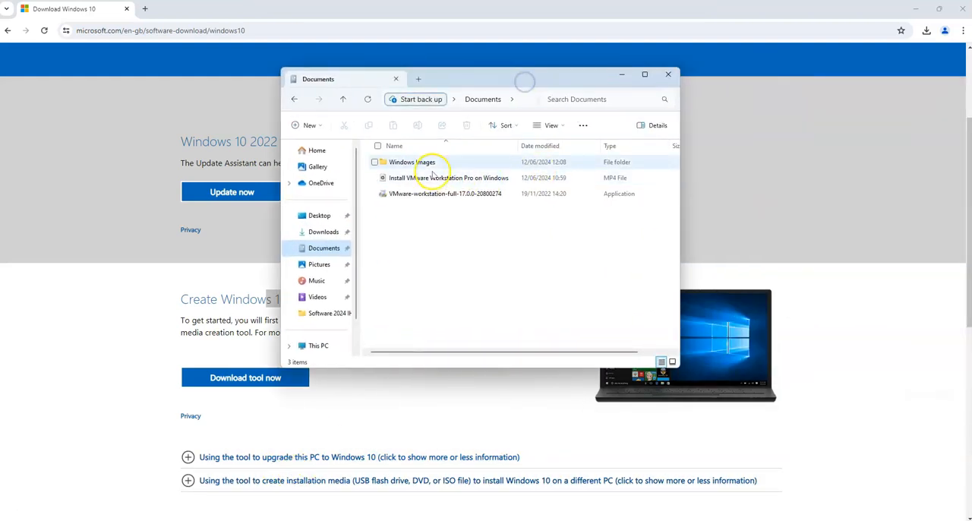
double_click(414, 161)
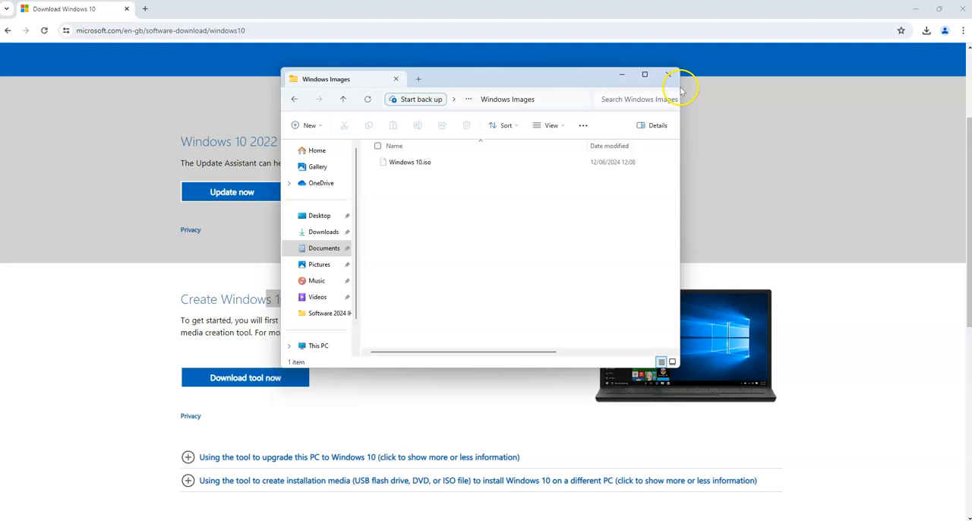
mouse_move(569, 85)
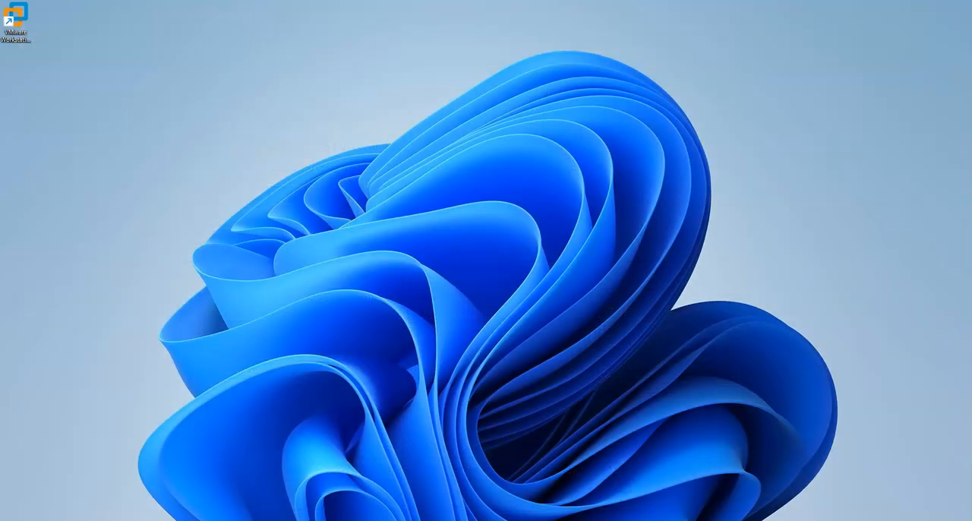
Launch VMware Workstation maximized and start the New Virtual Machine Wizard from the File menu.
double_click(15, 18)
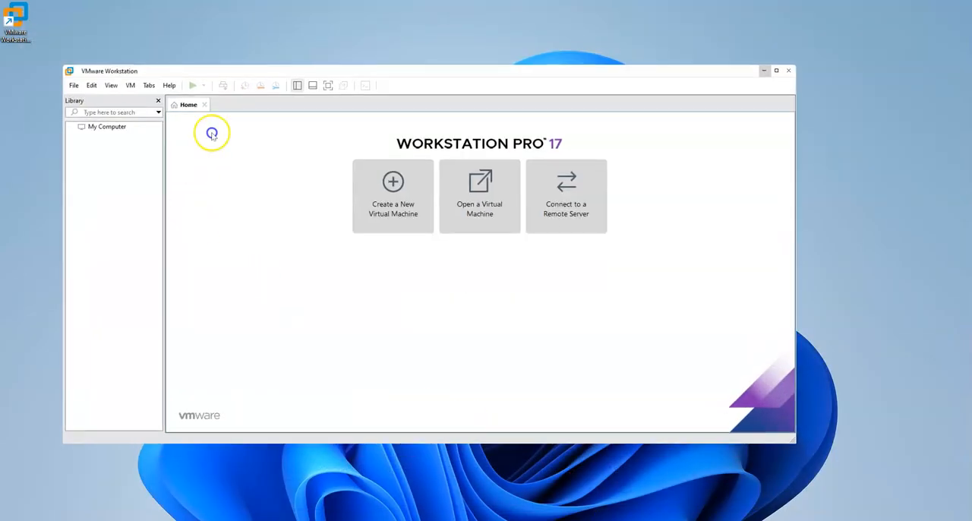
click(776, 70)
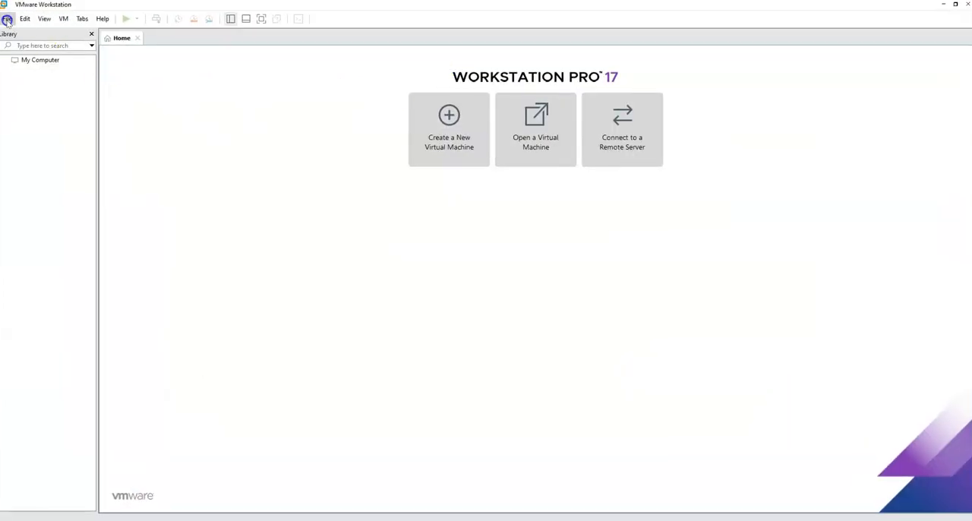
click(8, 18)
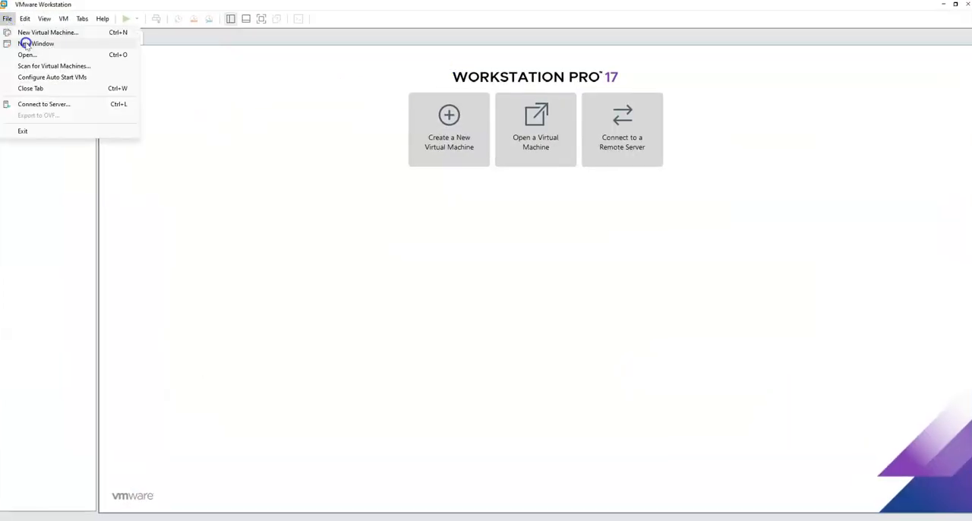
click(47, 32)
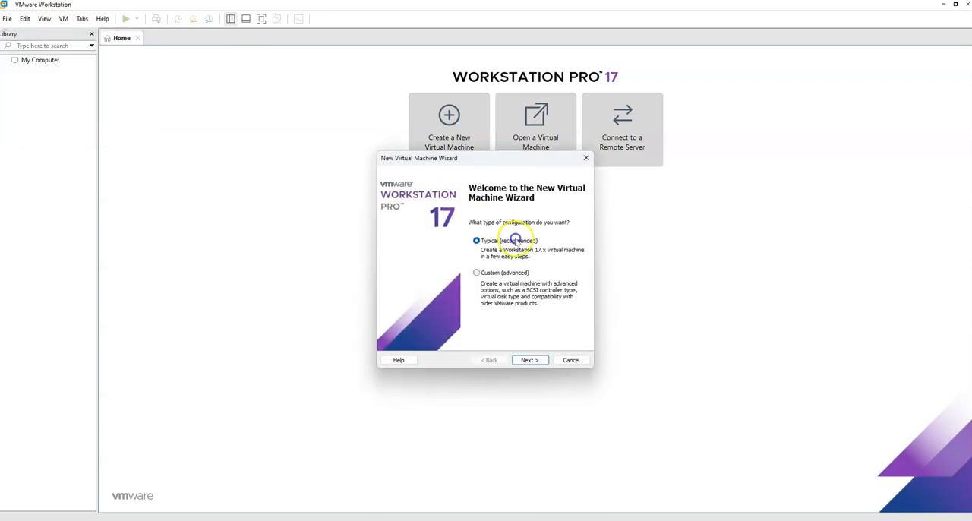
mouse_move(541, 251)
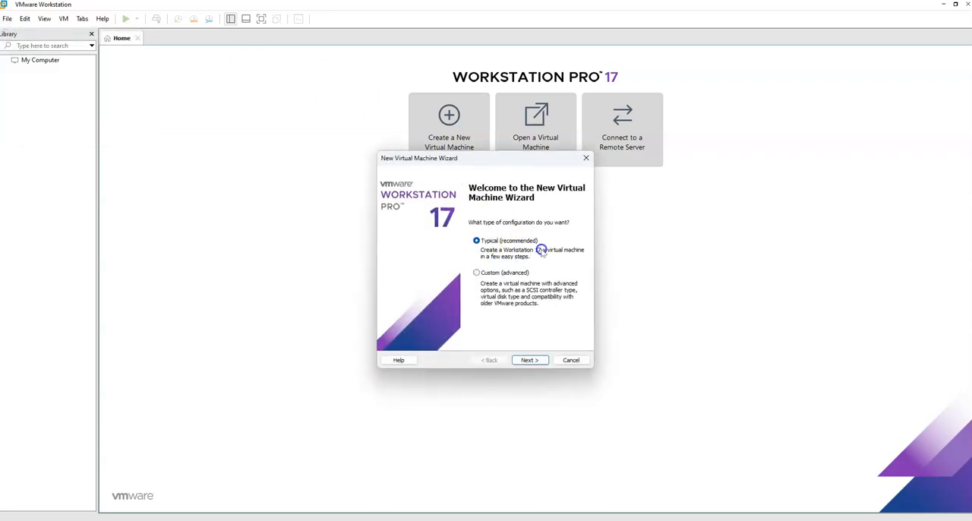
mouse_move(492, 274)
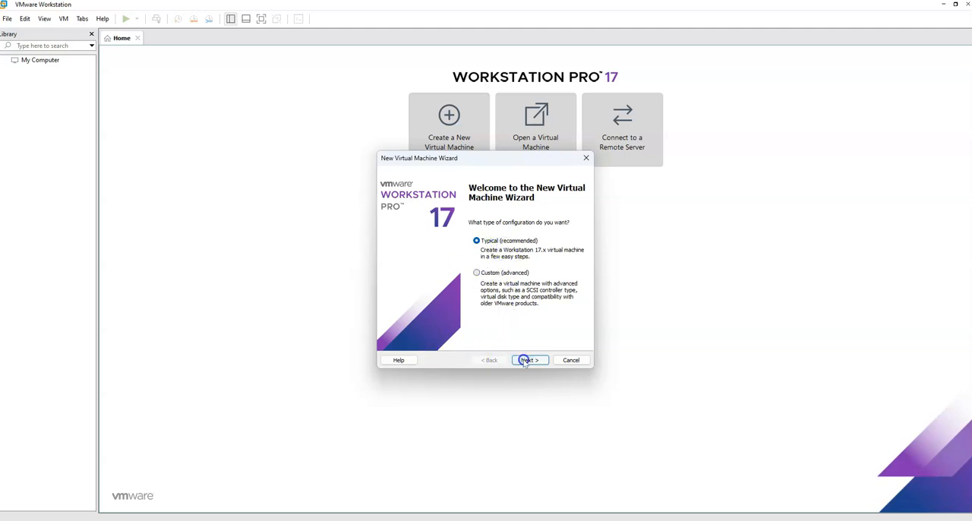
Keep the typical configuration and pick Documents > Windows Images > Windows 10.iso as the installer image.
click(529, 360)
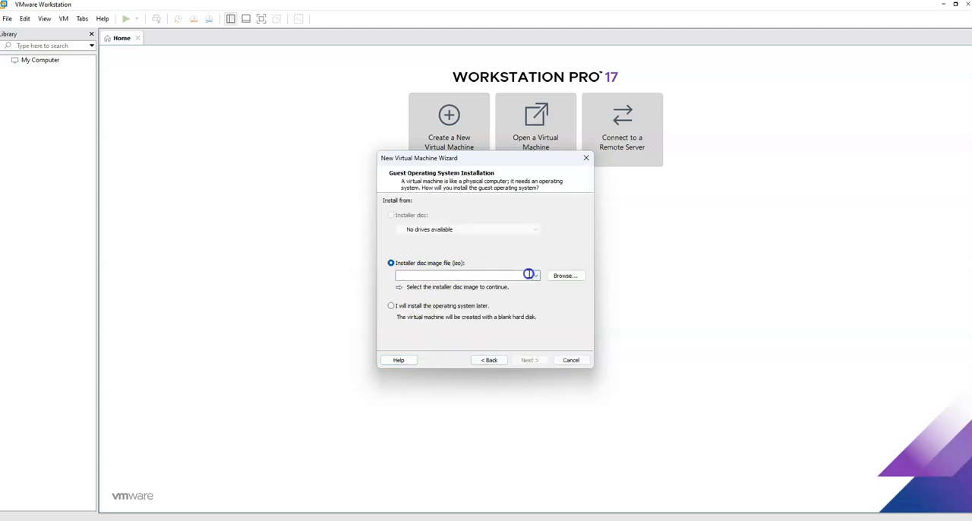
click(565, 275)
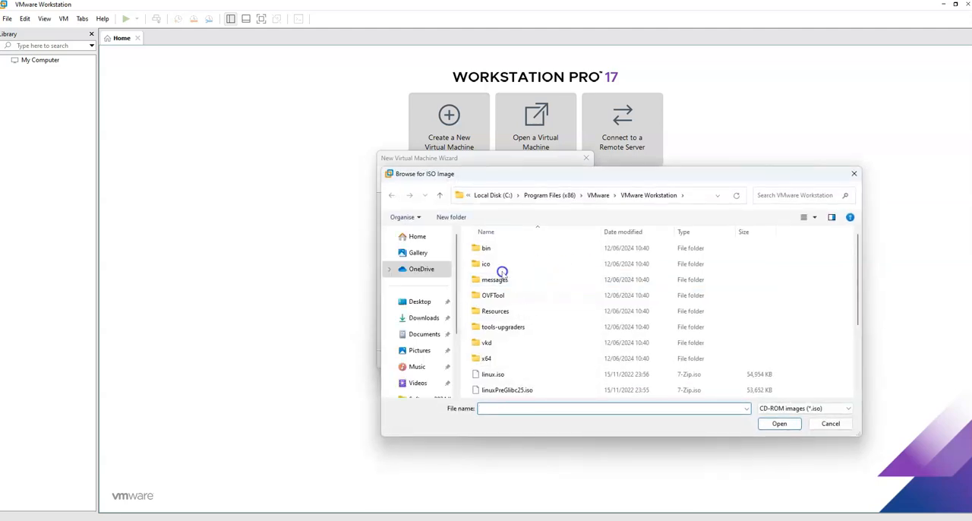
click(426, 335)
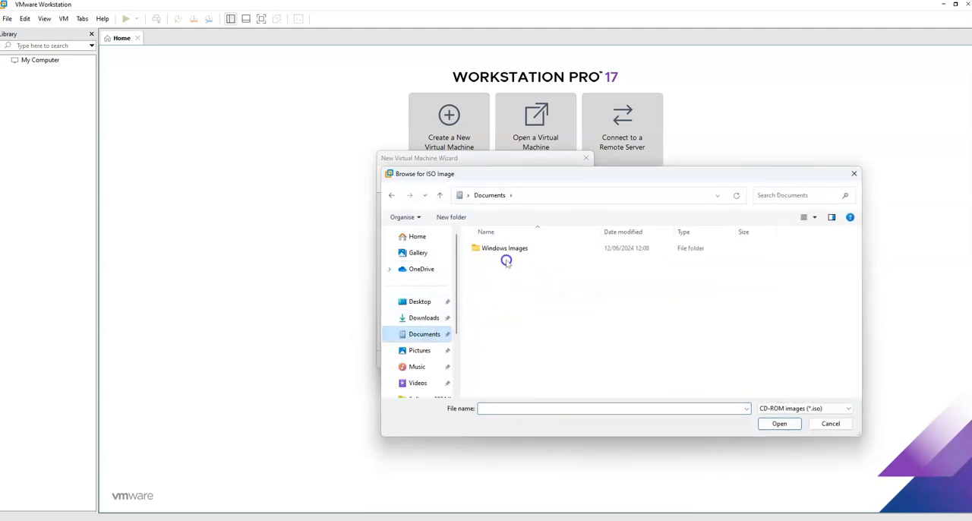
double_click(505, 248)
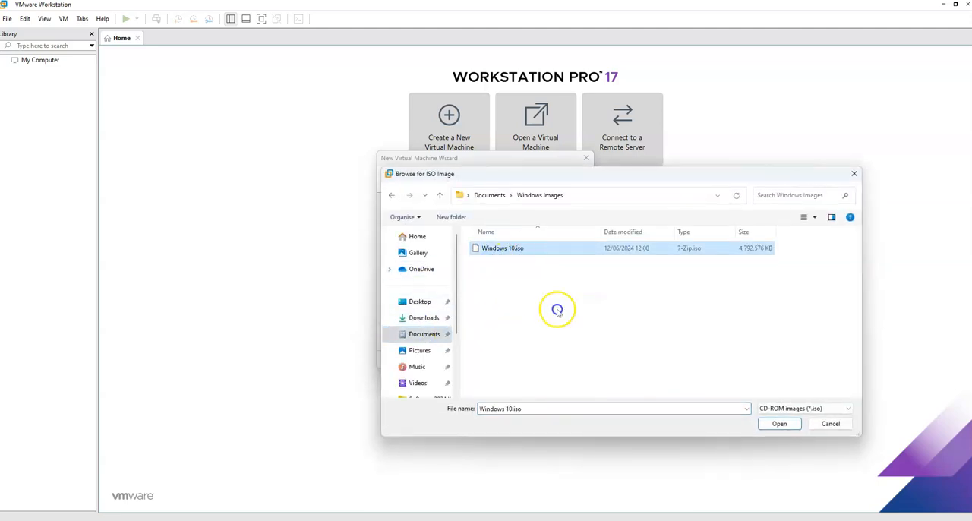
click(780, 422)
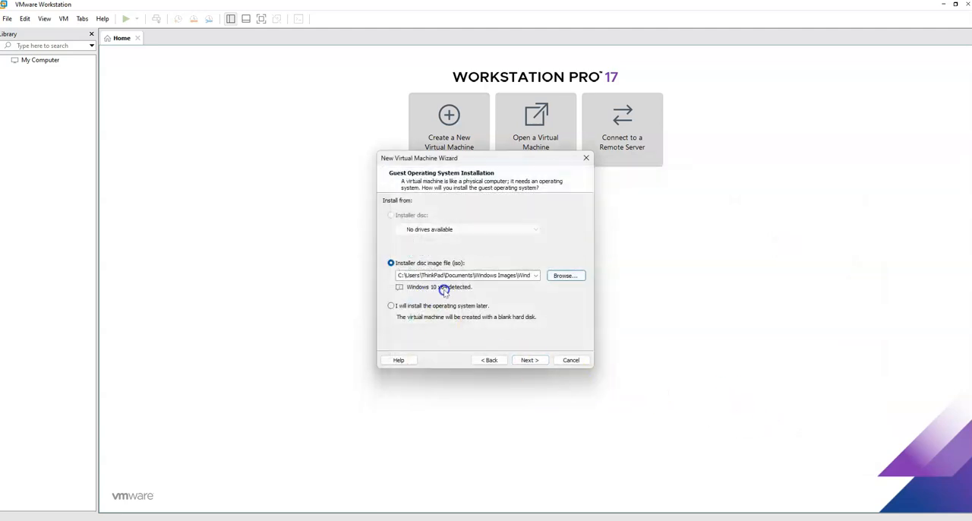
click(529, 360)
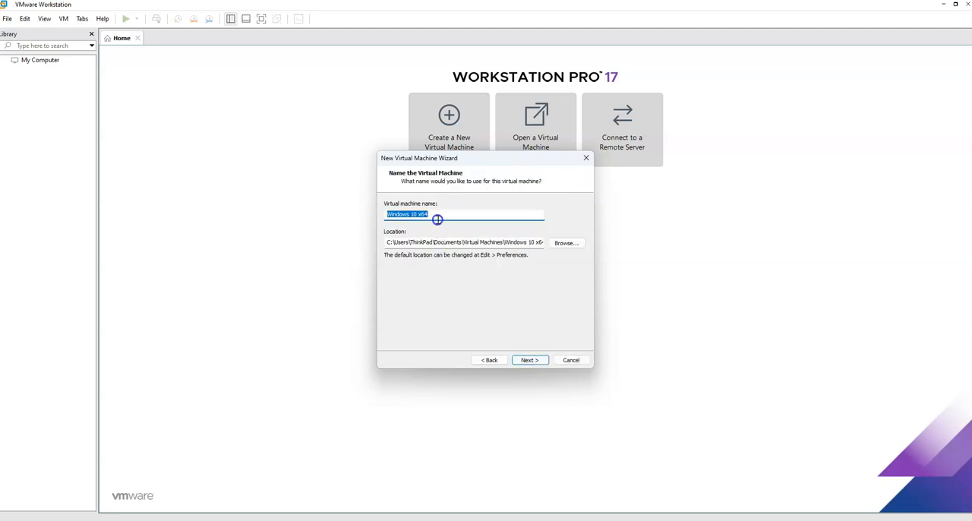
Enter the VM name and set its location to C:\VMs\Win10-PC1, then continue to disk sizing.
text(Wind)
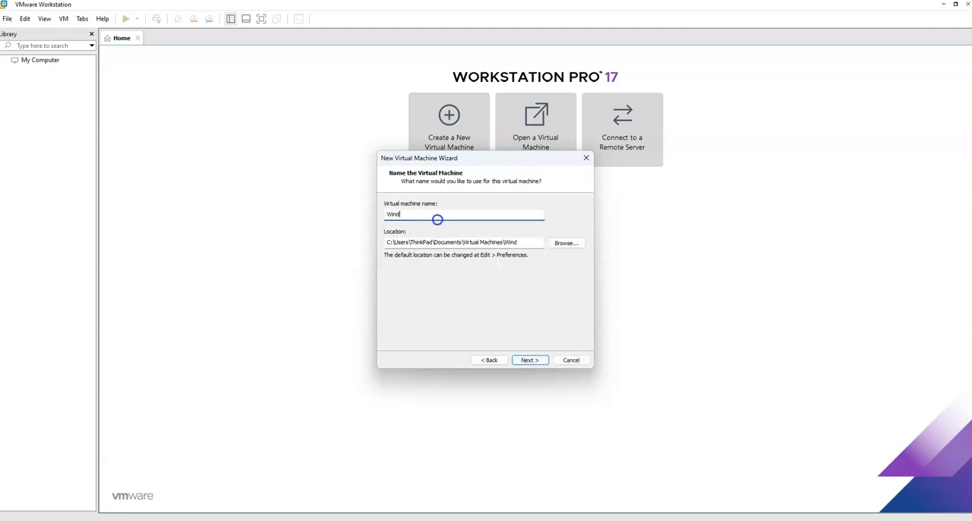
text(Win 10)
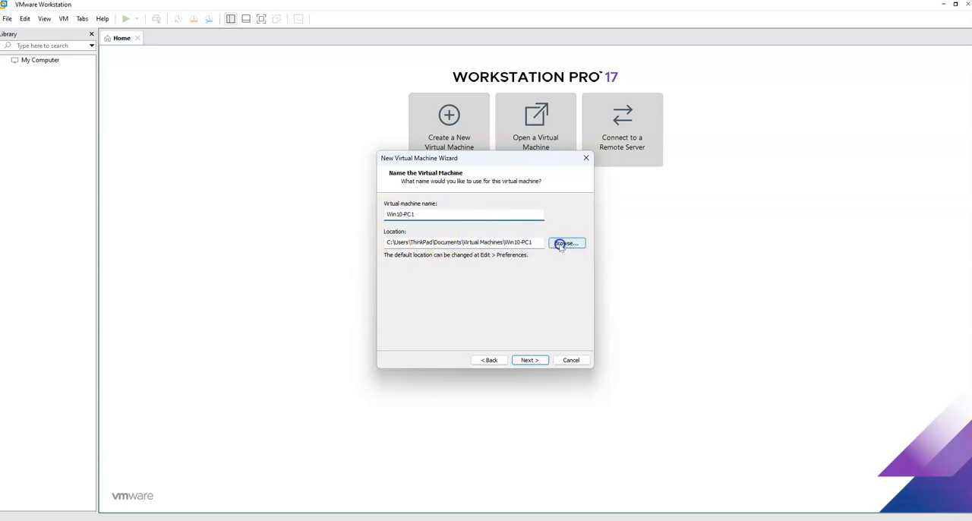
click(566, 243)
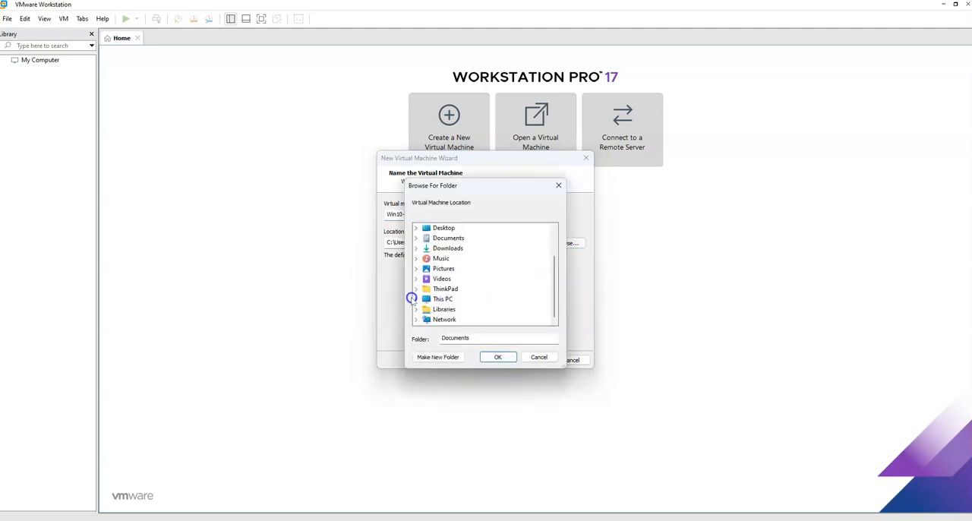
click(416, 297)
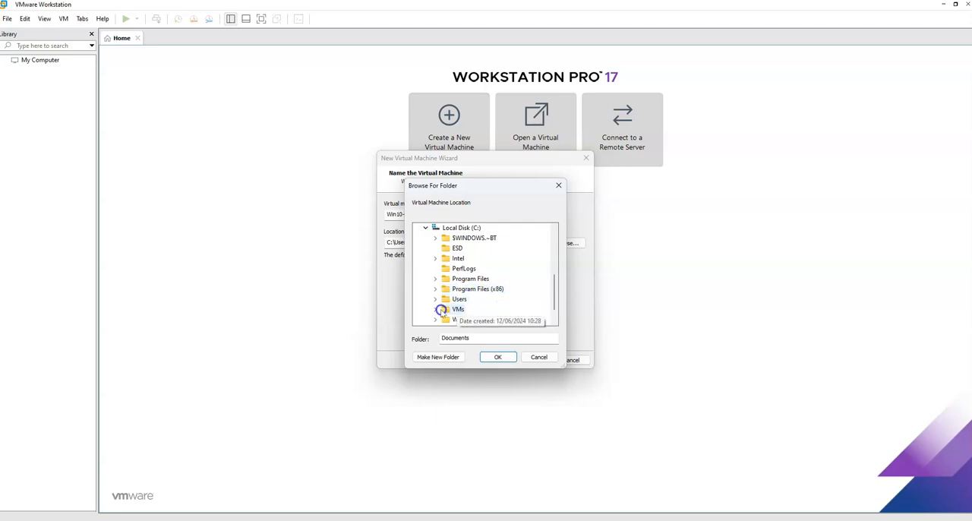
click(459, 310)
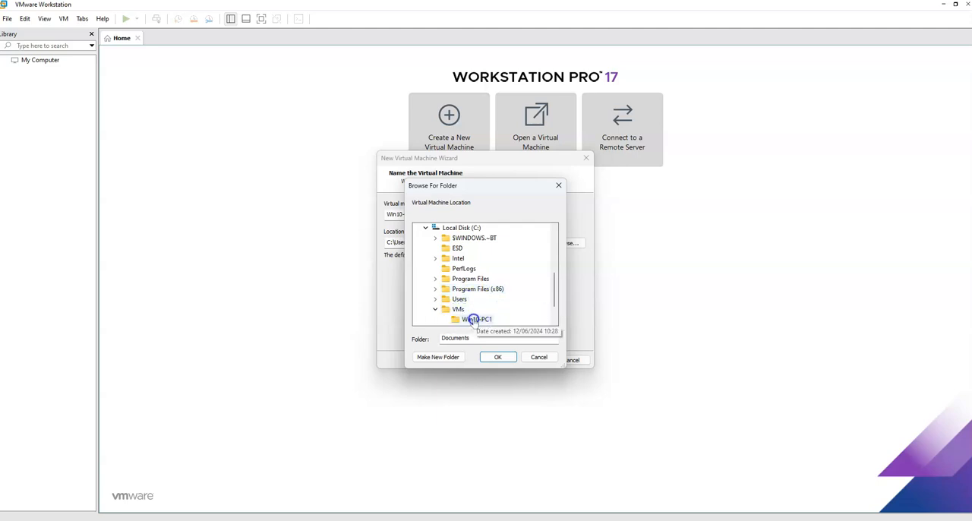
click(477, 319)
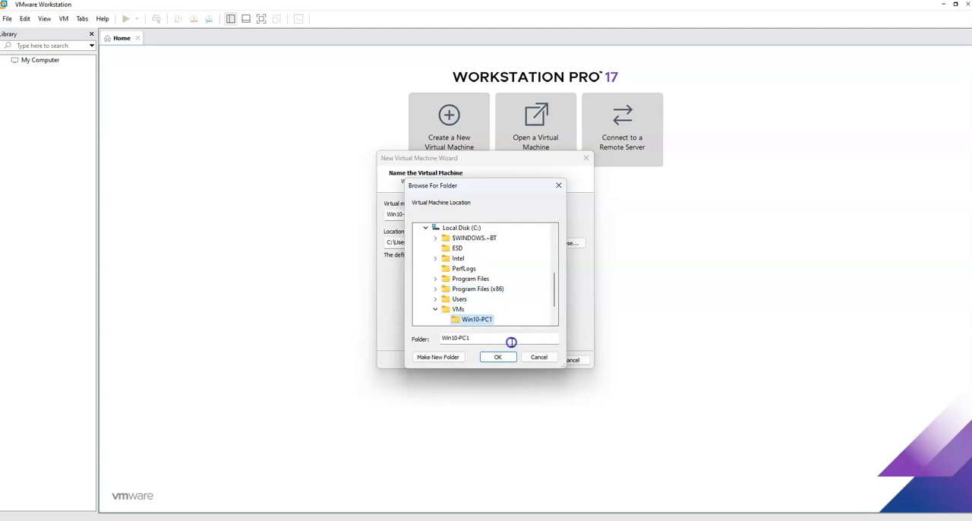
click(498, 357)
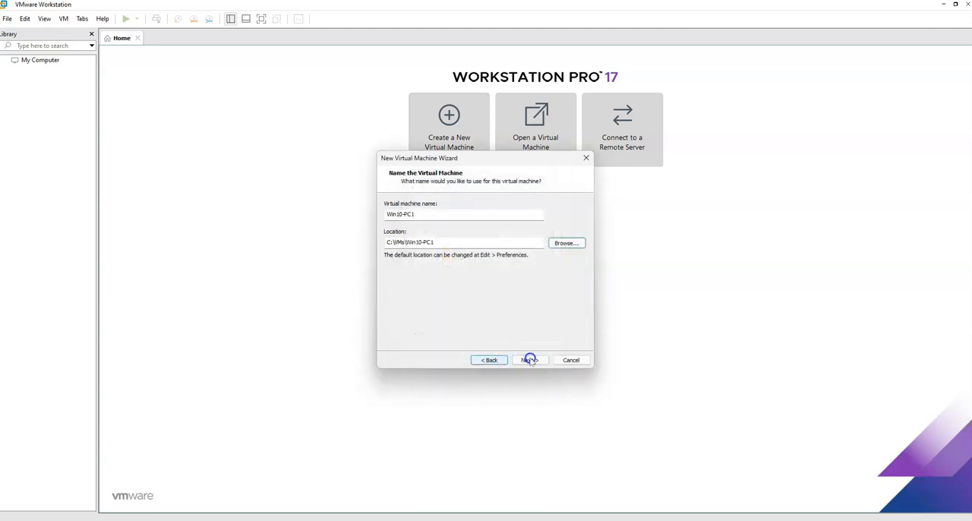
click(529, 358)
text(150)
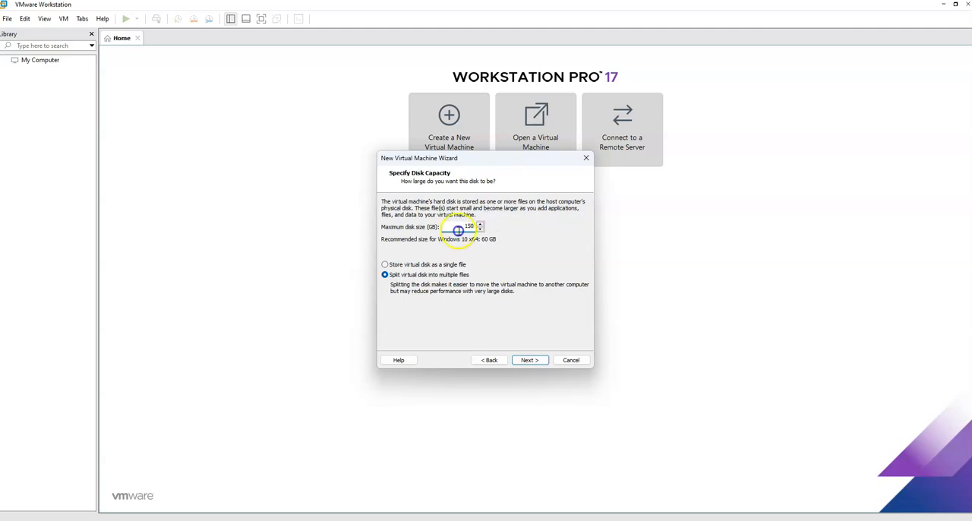
Accept a 150 GB disk split into multiple files and bring up Customize Hardware.
click(528, 360)
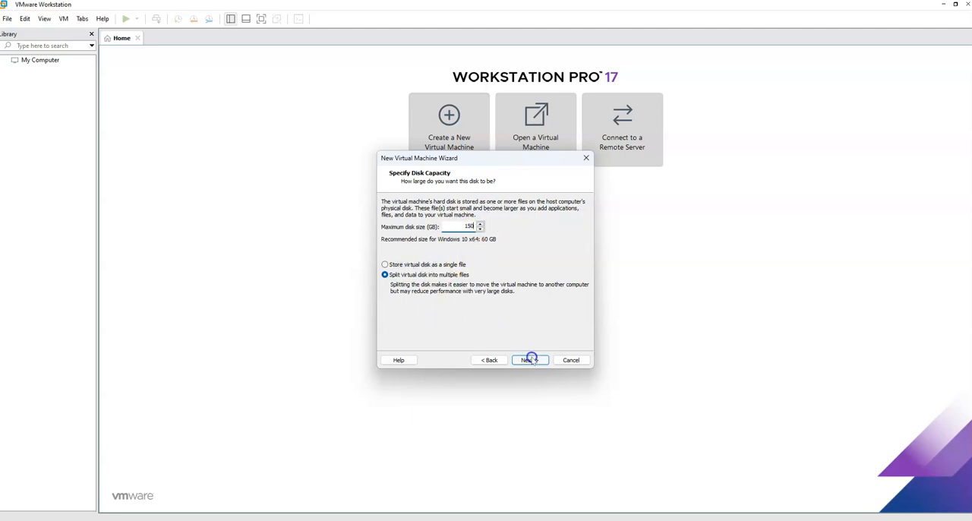
click(530, 361)
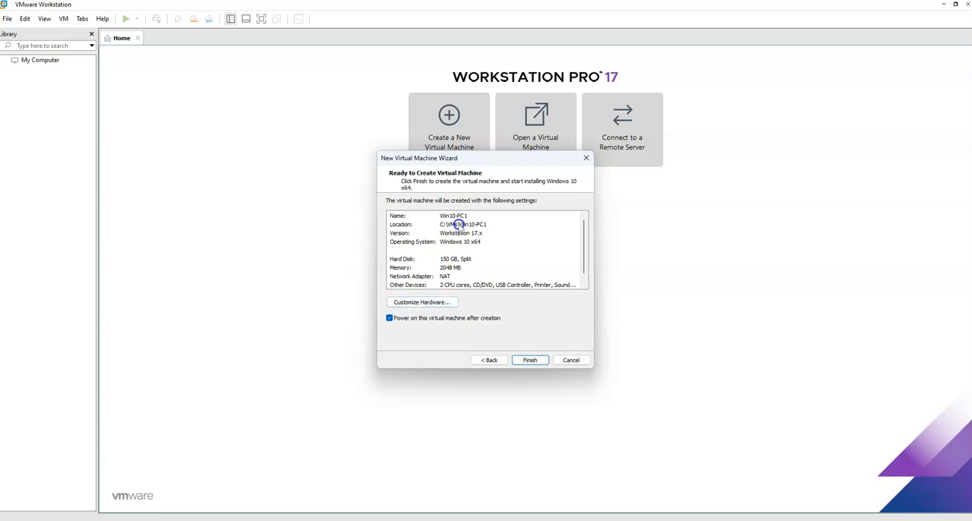
mouse_move(459, 277)
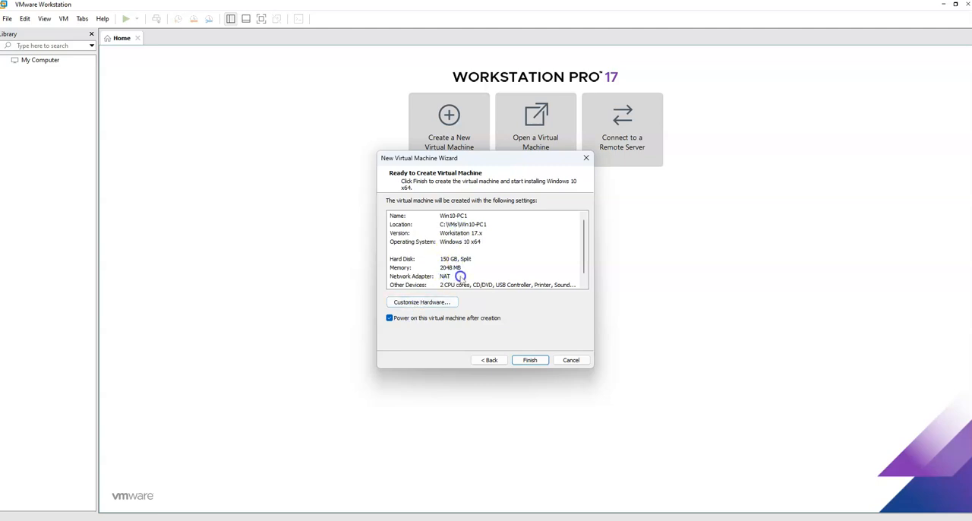
mouse_move(471, 277)
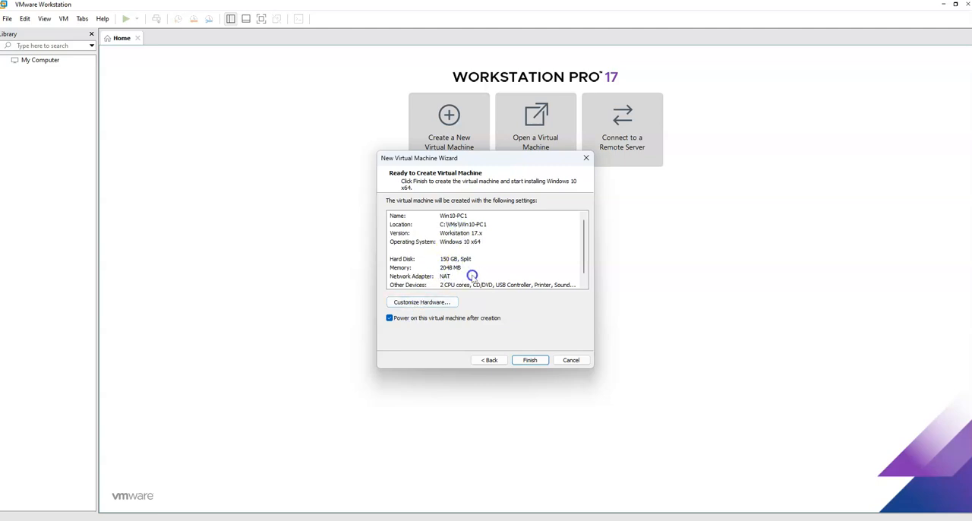
click(422, 302)
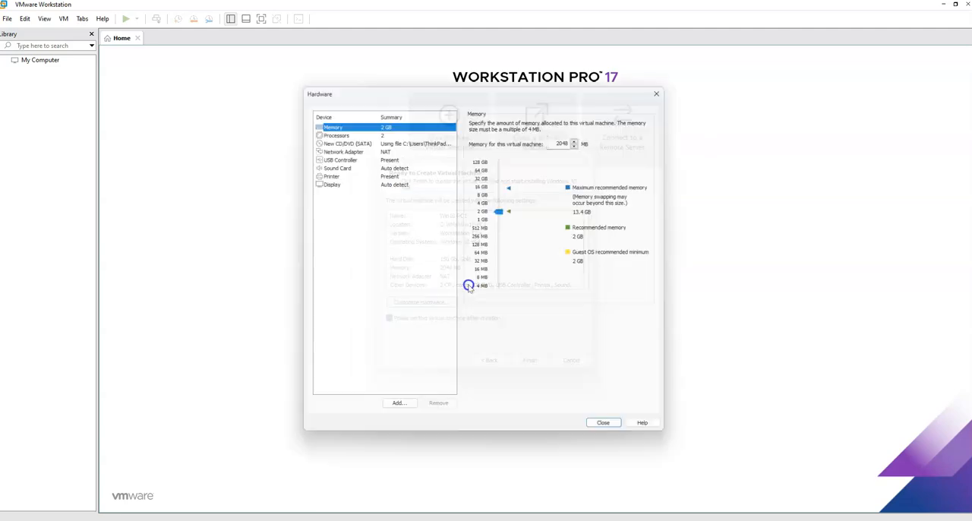
Set the Network Adapter to the custom VMnet1 host-only network.
click(337, 146)
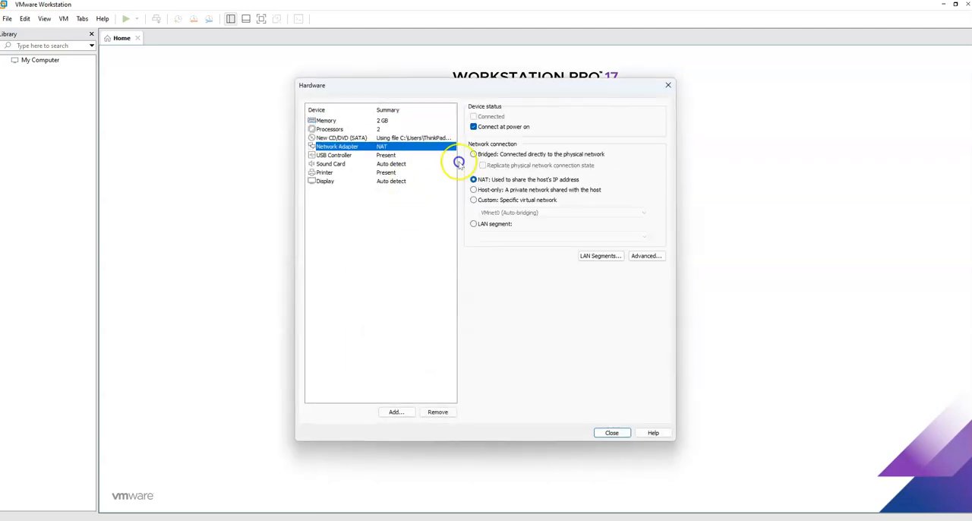
click(474, 201)
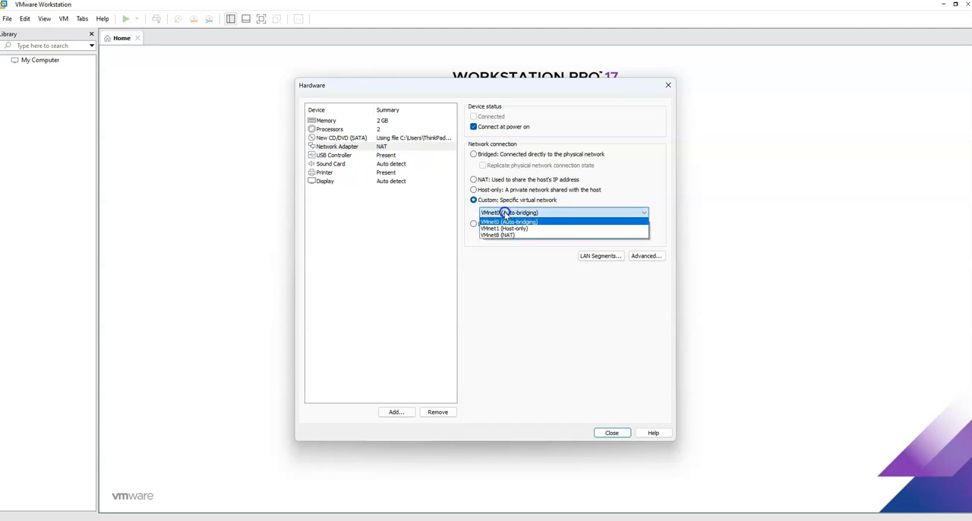
click(503, 228)
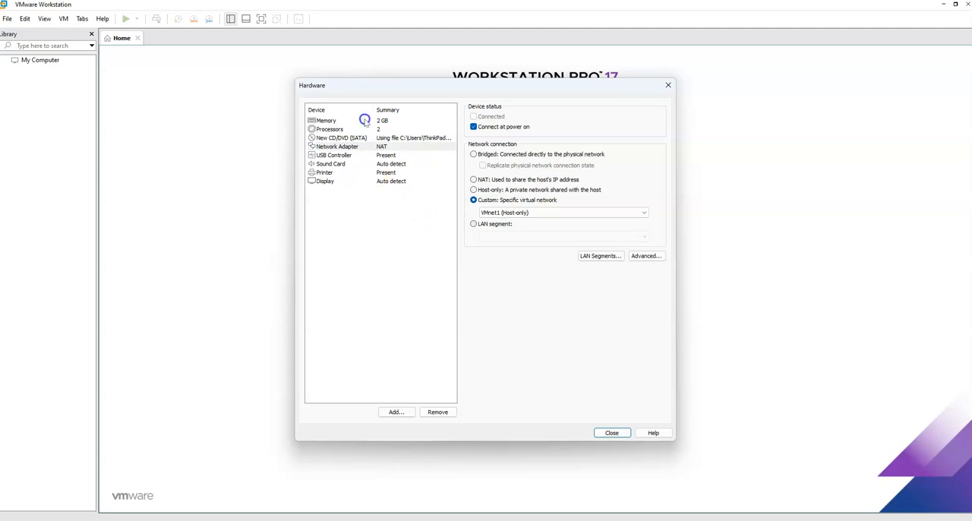
Review memory, set processors to 2 cores each, and start the Add Hardware Wizard.
click(325, 122)
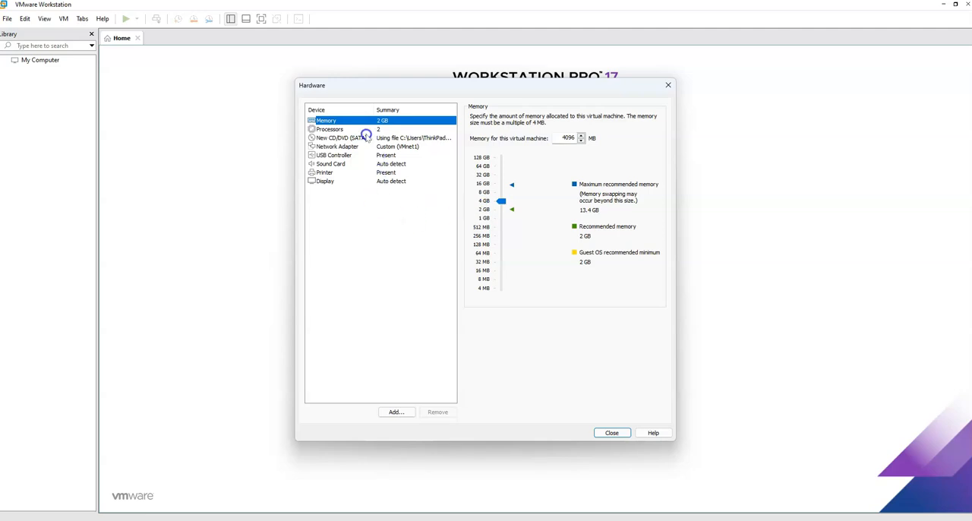
click(330, 128)
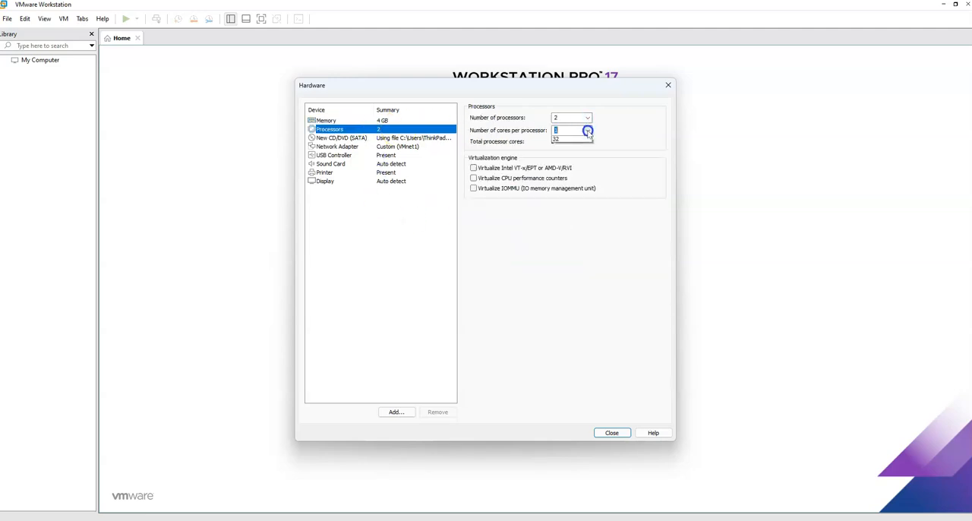
click(588, 127)
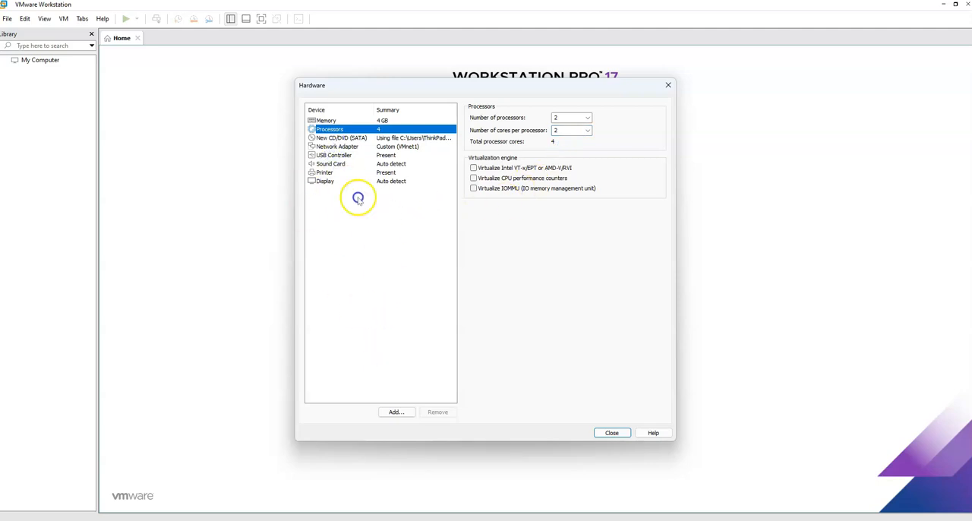
click(395, 412)
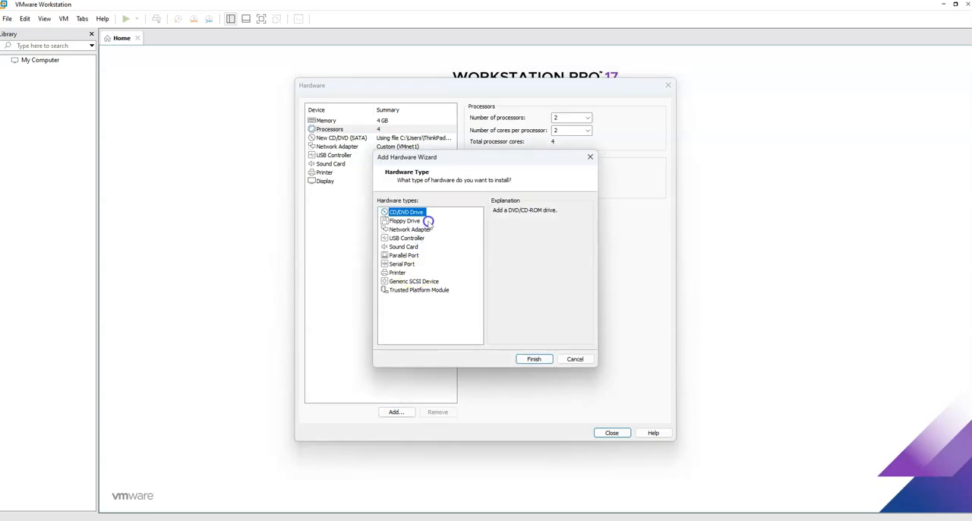
mouse_move(459, 231)
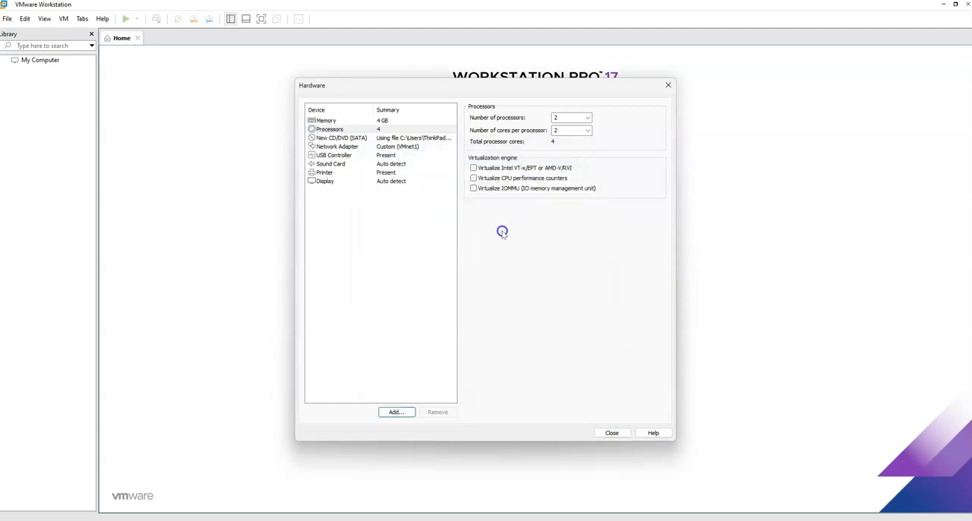
mouse_move(525, 233)
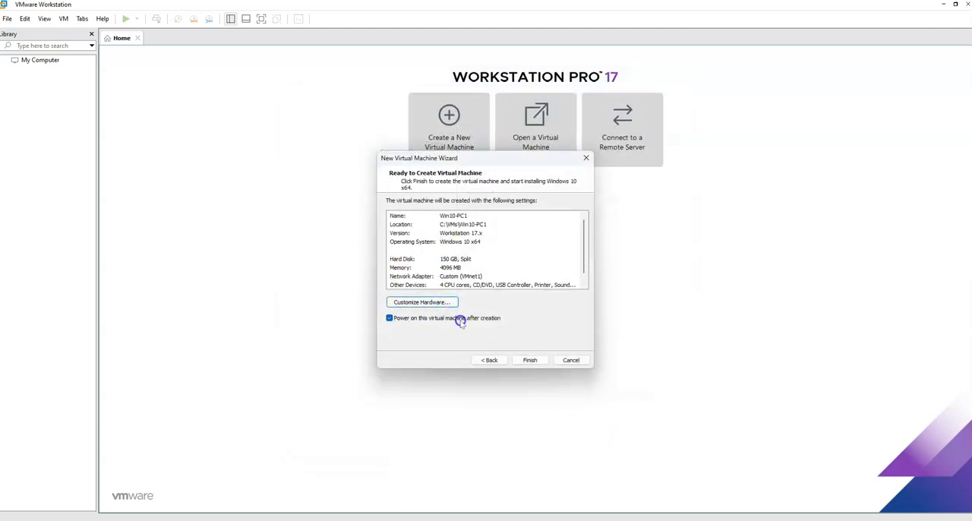
Untick 'Power on this virtual machine after creation' and finish creating Win10-PC1.
click(389, 318)
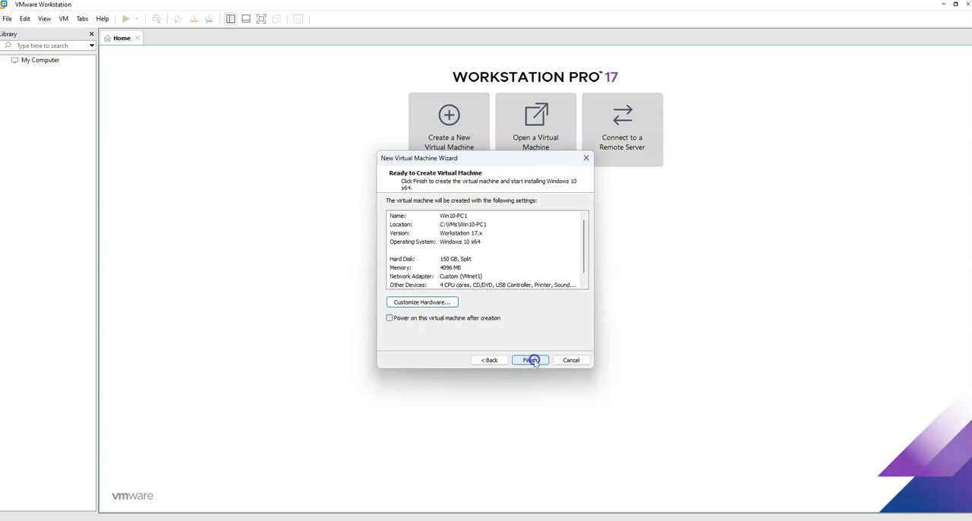
click(530, 360)
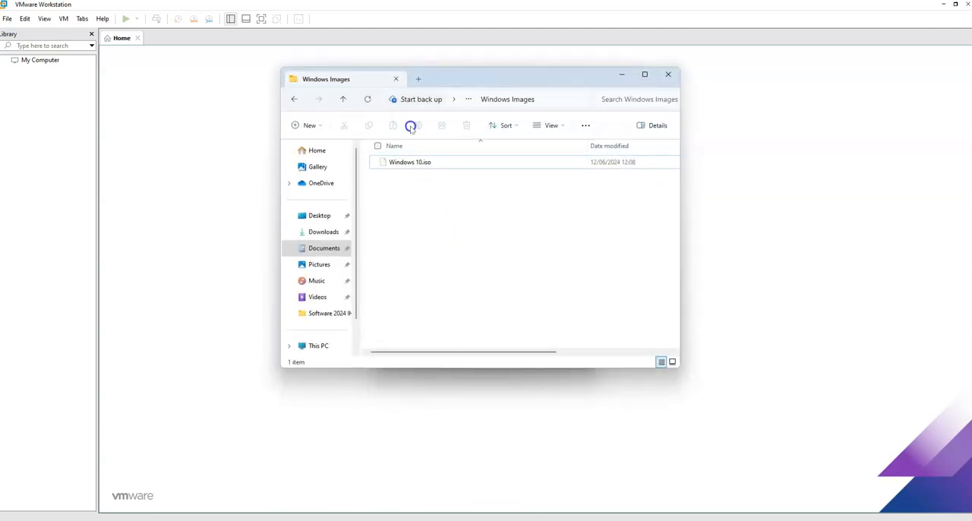
Browse to Local Disk (C:) and into the VMs folder.
click(319, 310)
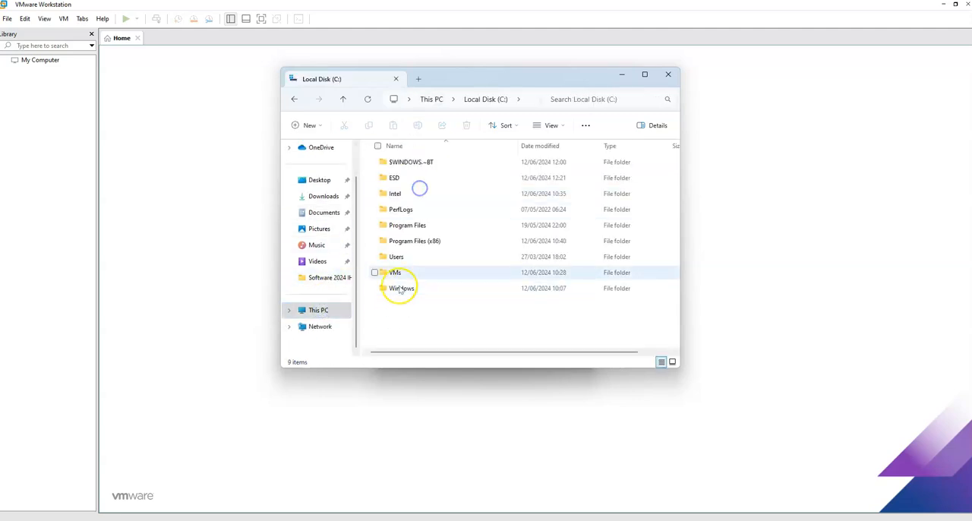
double_click(395, 272)
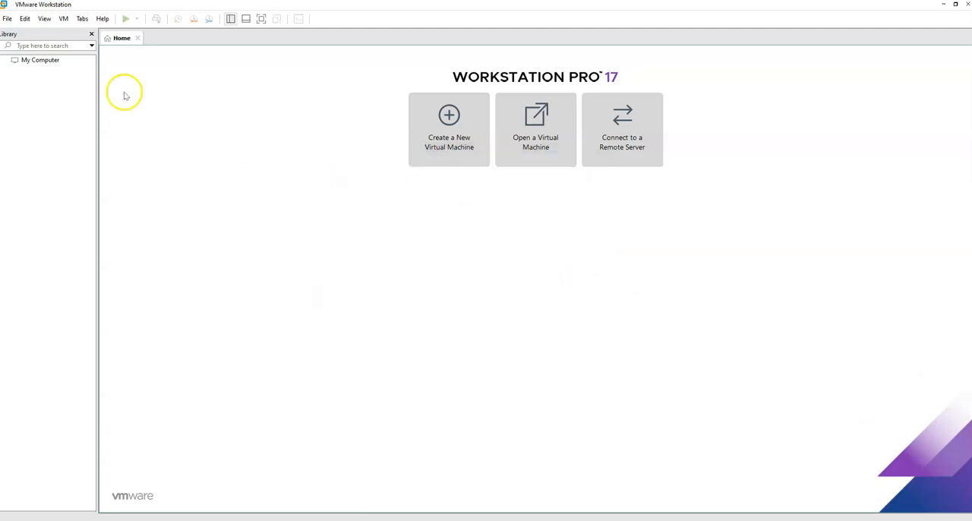
Select Win10-PC1 in the library to show its summary page.
click(45, 69)
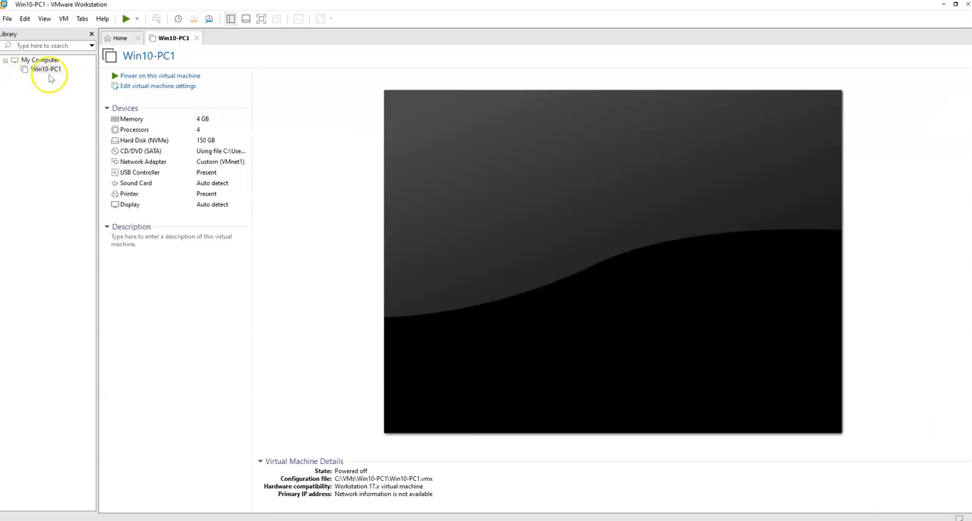
mouse_move(619, 149)
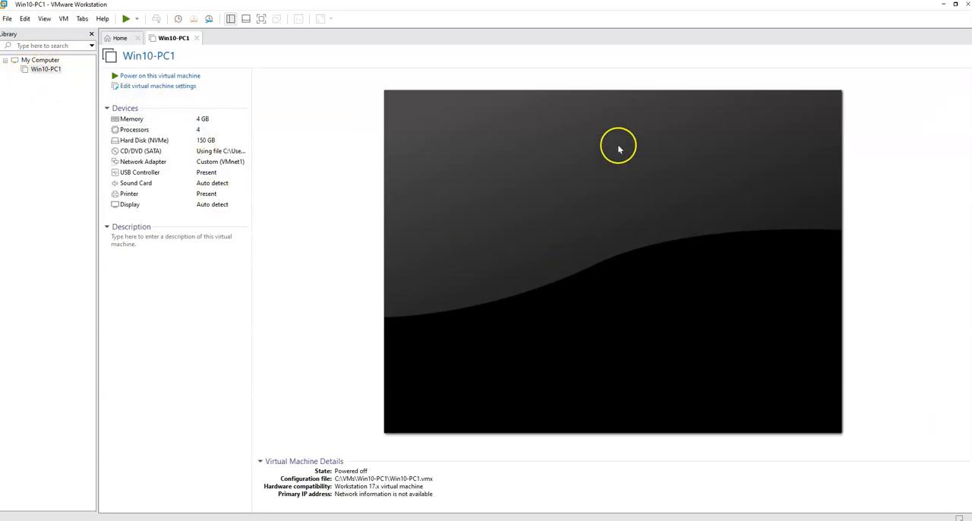
mouse_move(524, 210)
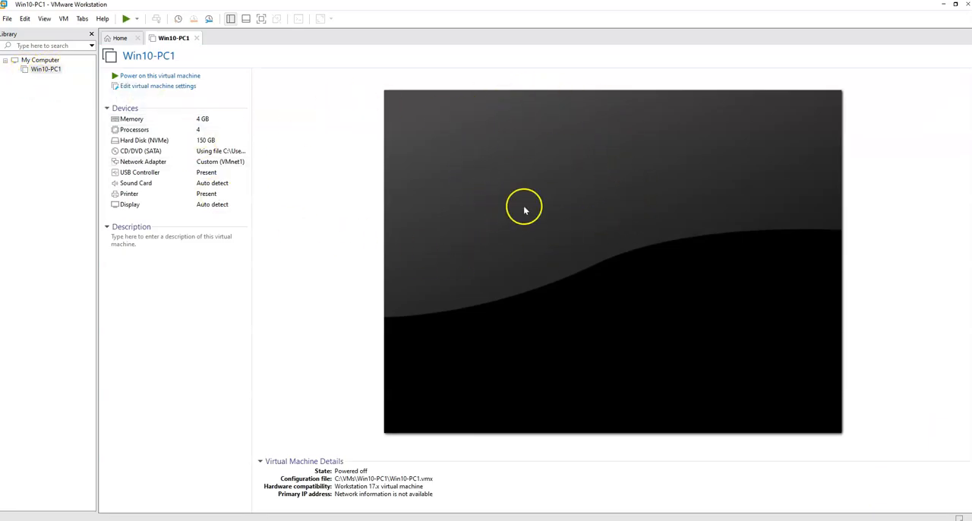
mouse_move(42, 93)
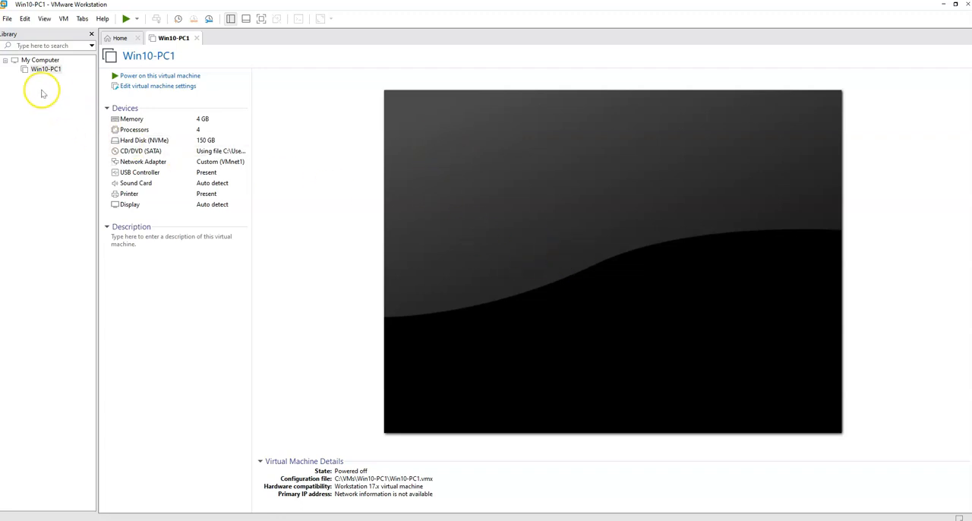
click(46, 70)
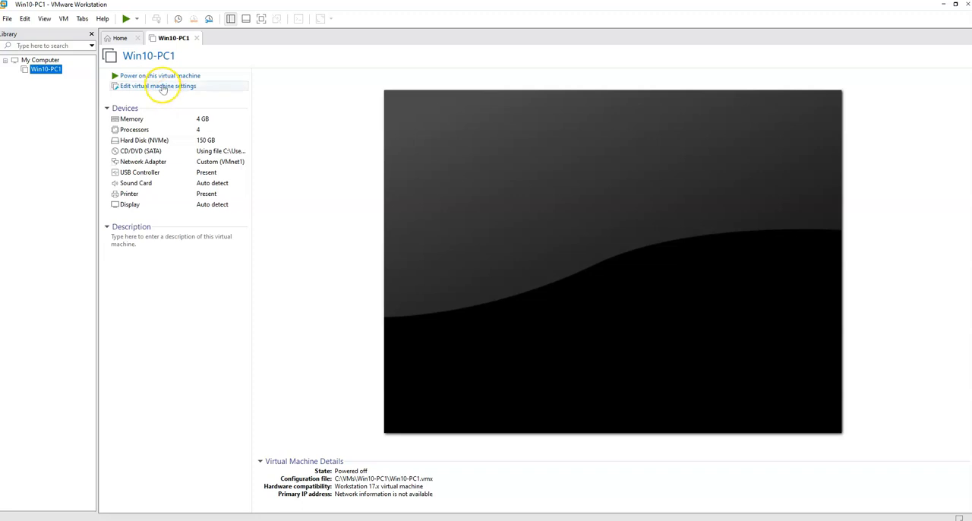
In the VM settings under Options > Advanced, switch the firmware type from UEFI to BIOS and save.
click(155, 85)
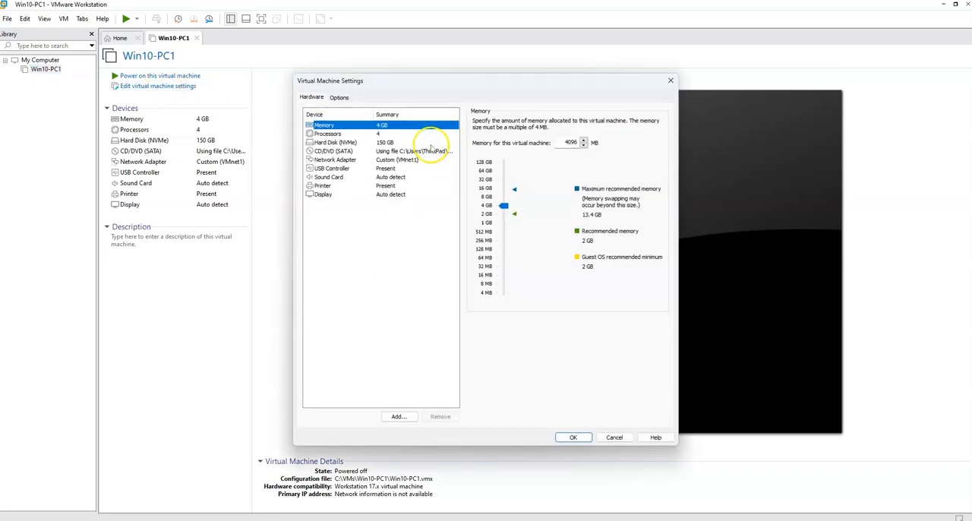
click(339, 98)
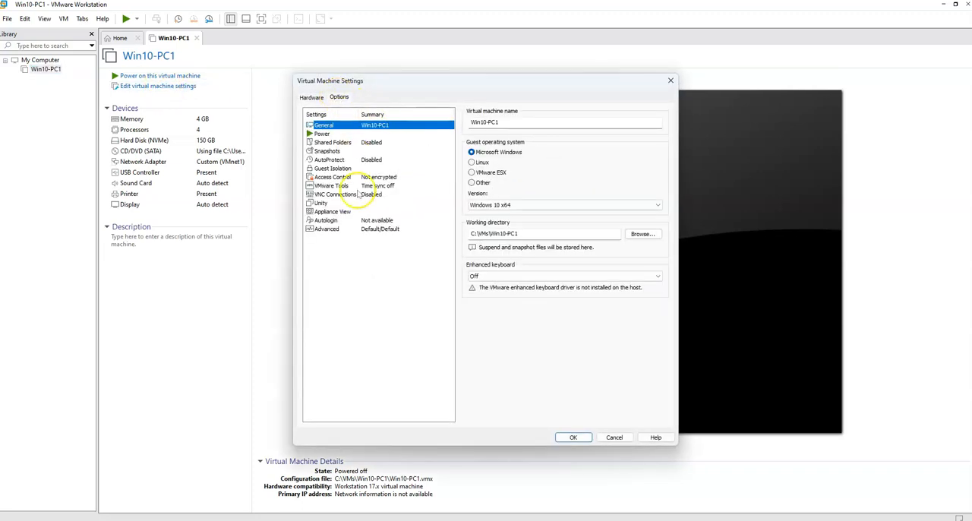
click(327, 227)
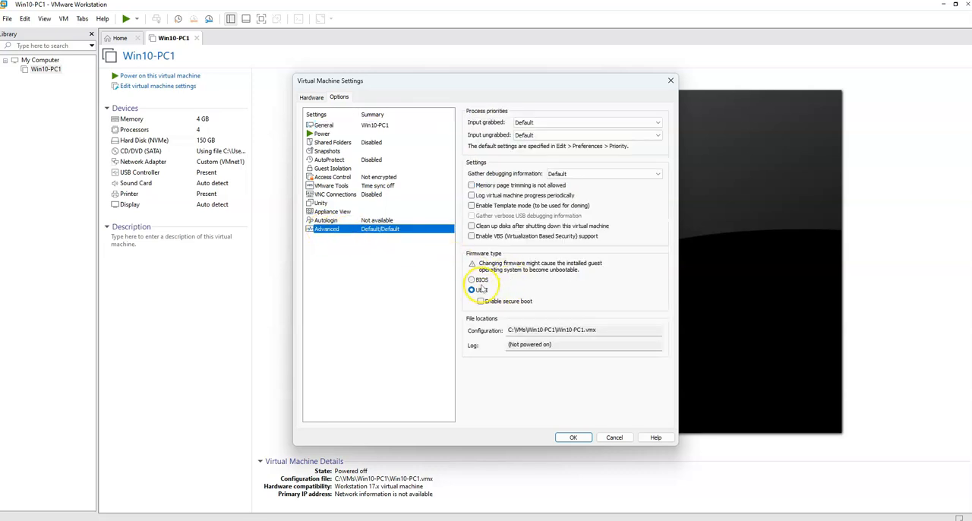
click(471, 280)
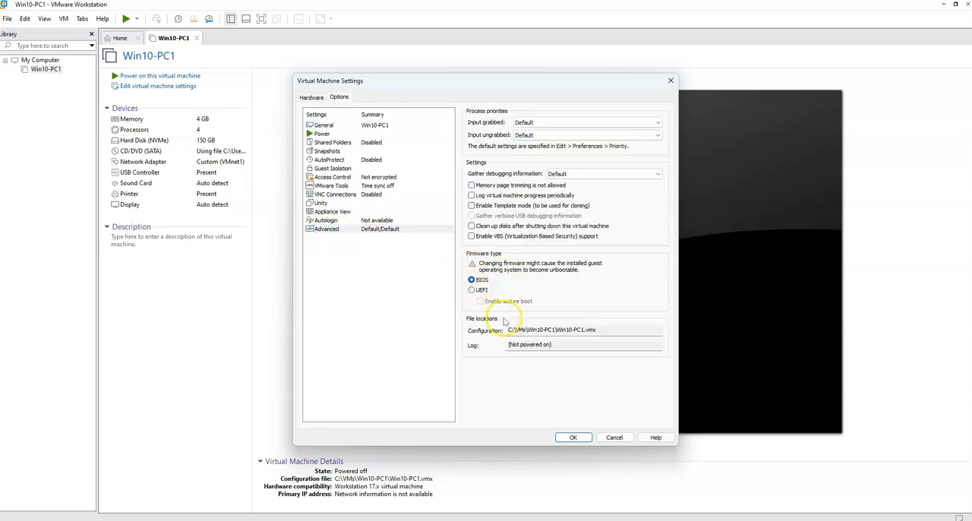
click(575, 438)
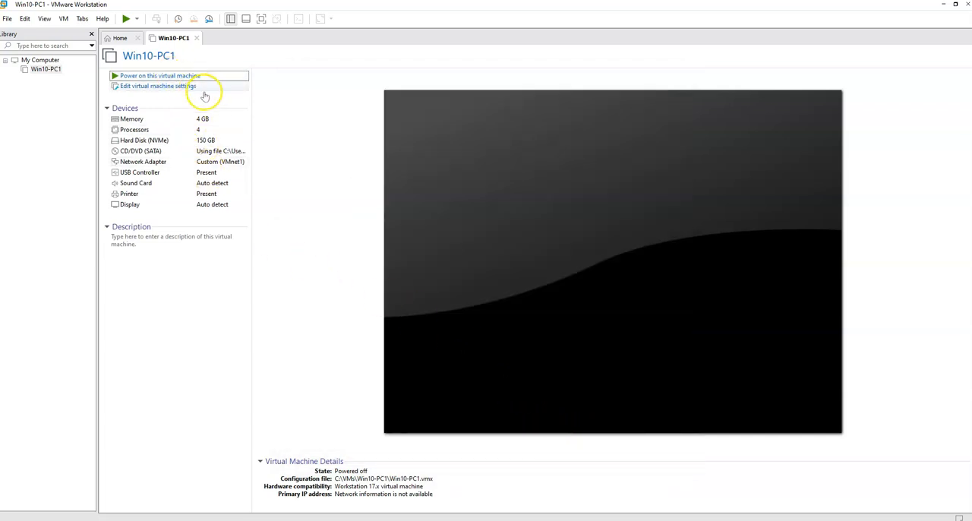
Power on Win10-PC1 so it boots from the Windows 10 installer.
click(159, 76)
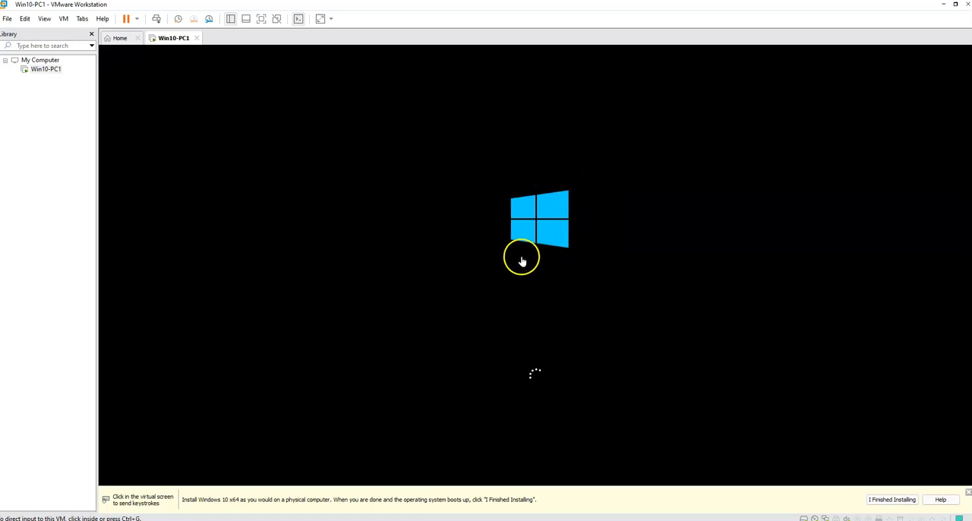
mouse_move(556, 483)
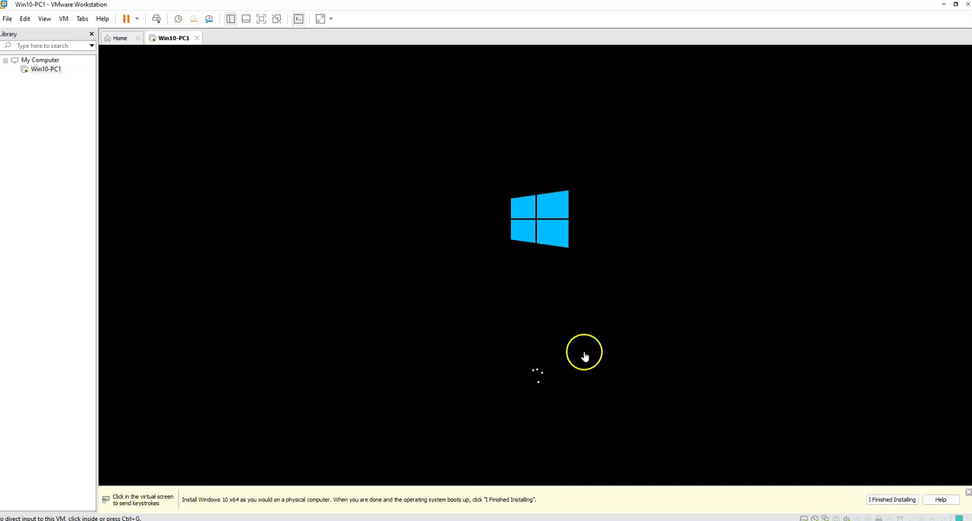
mouse_move(615, 352)
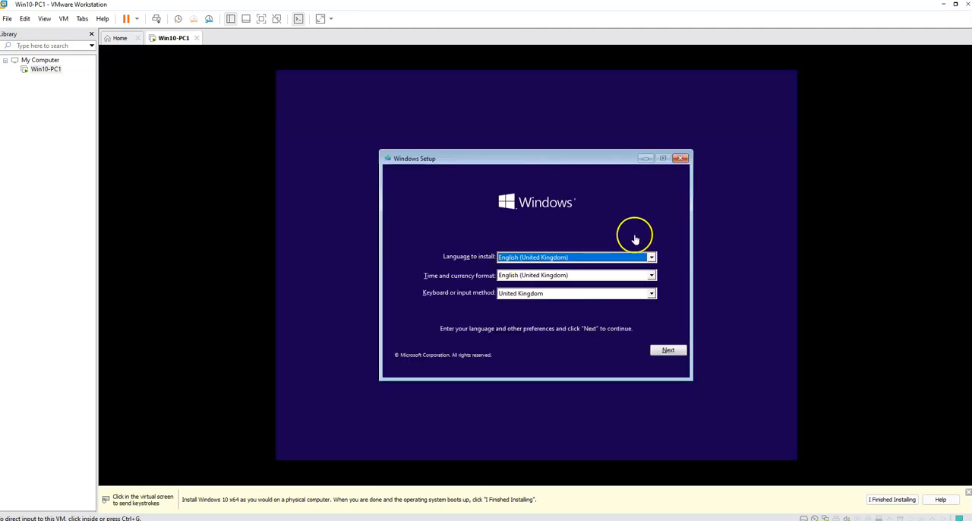
mouse_move(645, 349)
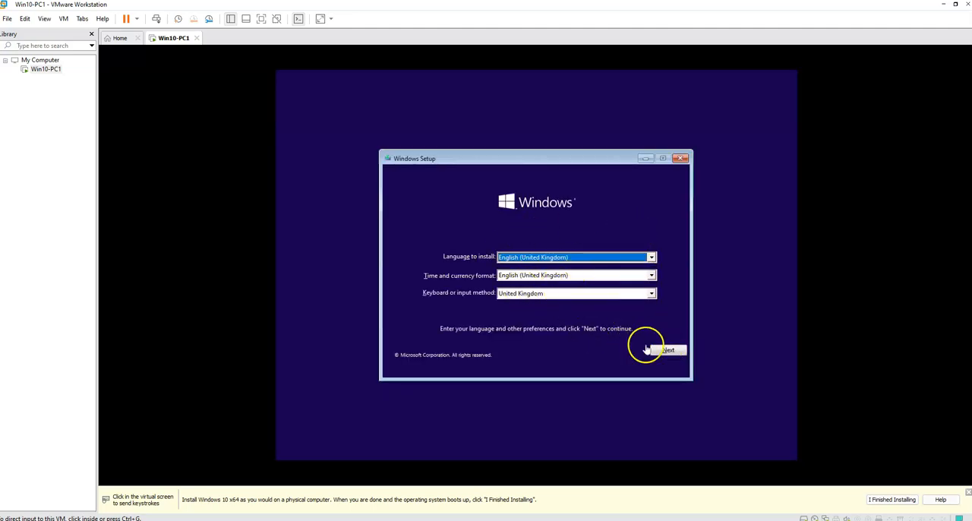
mouse_move(689, 355)
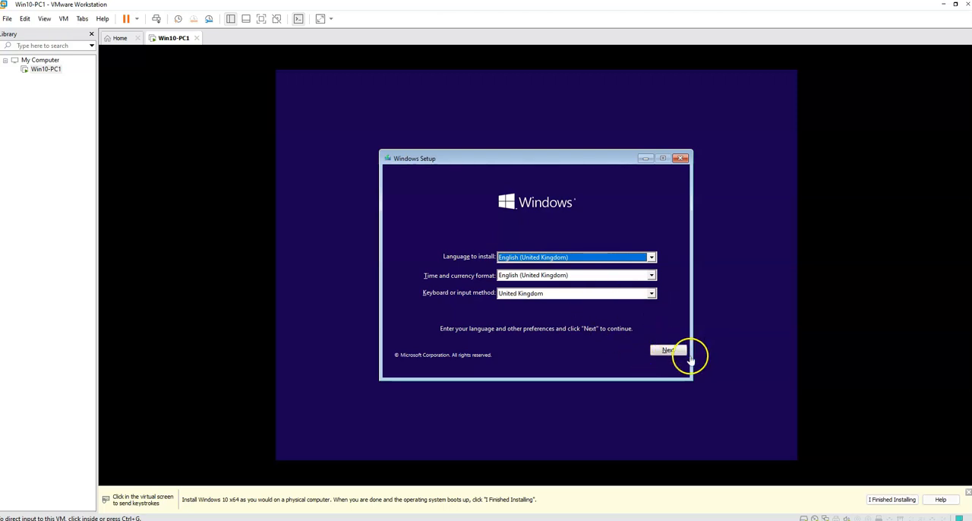
Accept the English (United Kingdom) setup defaults and choose Install now.
click(669, 349)
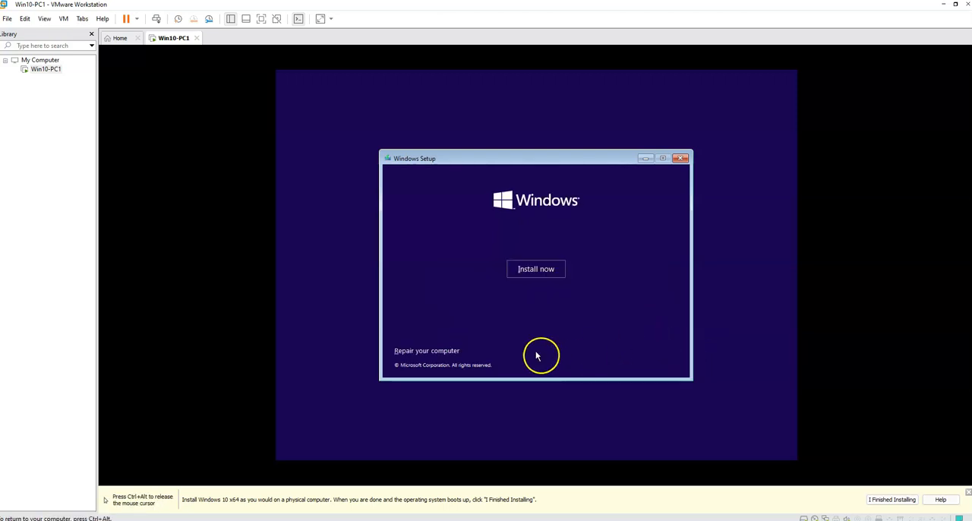
click(535, 269)
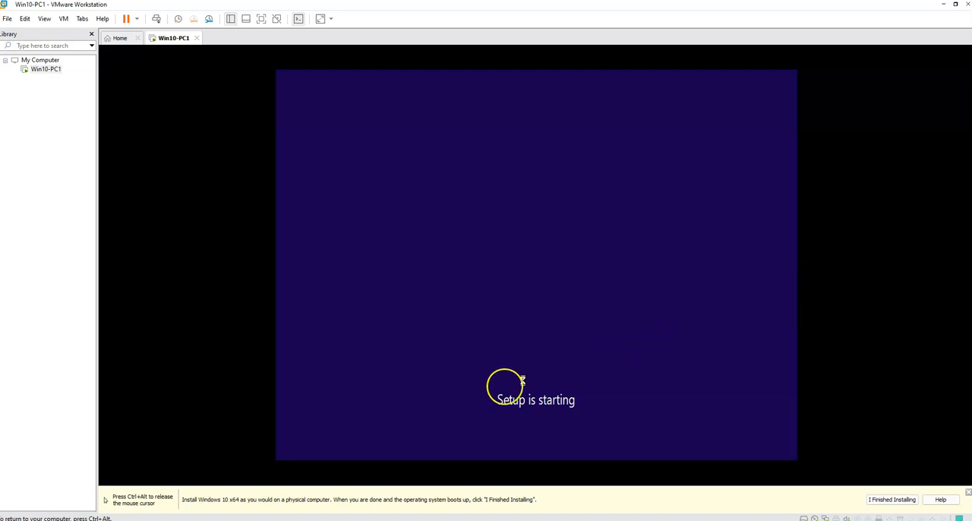
mouse_move(538, 304)
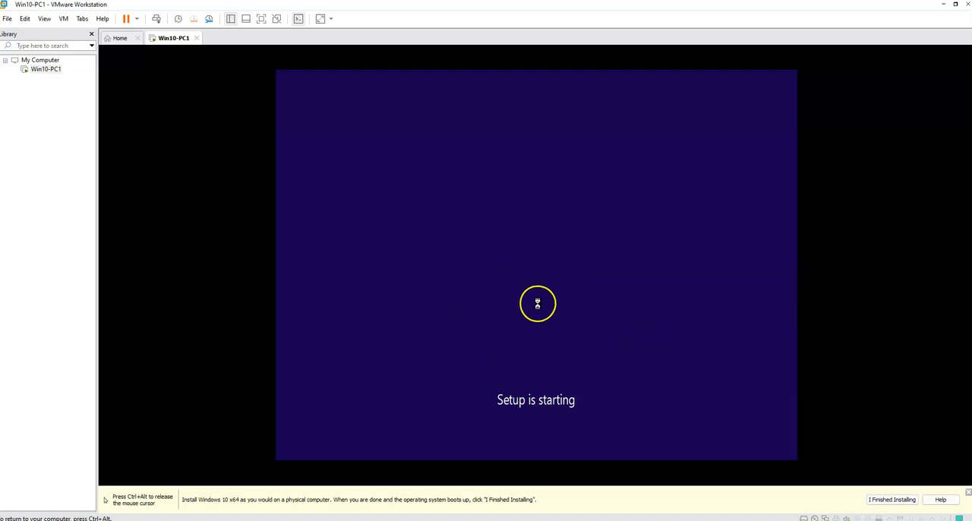
mouse_move(434, 294)
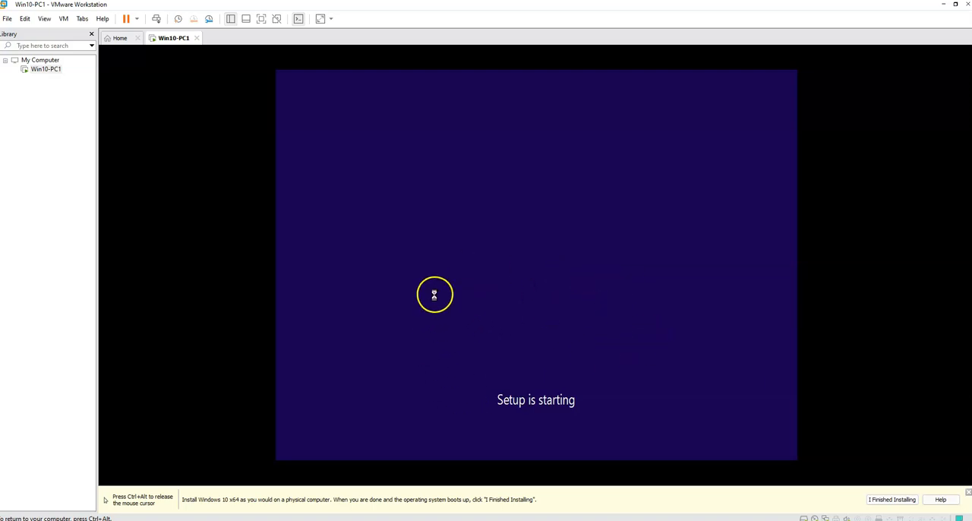
mouse_move(526, 240)
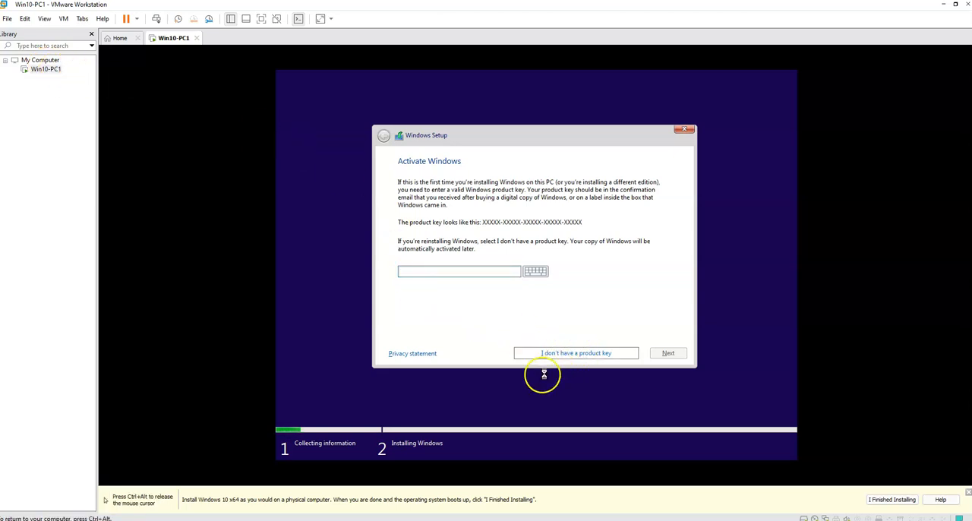
Skip the product key, choose Windows 10 Pro, accept the licence and install onto Drive 0's 150 GB unallocated space.
click(576, 352)
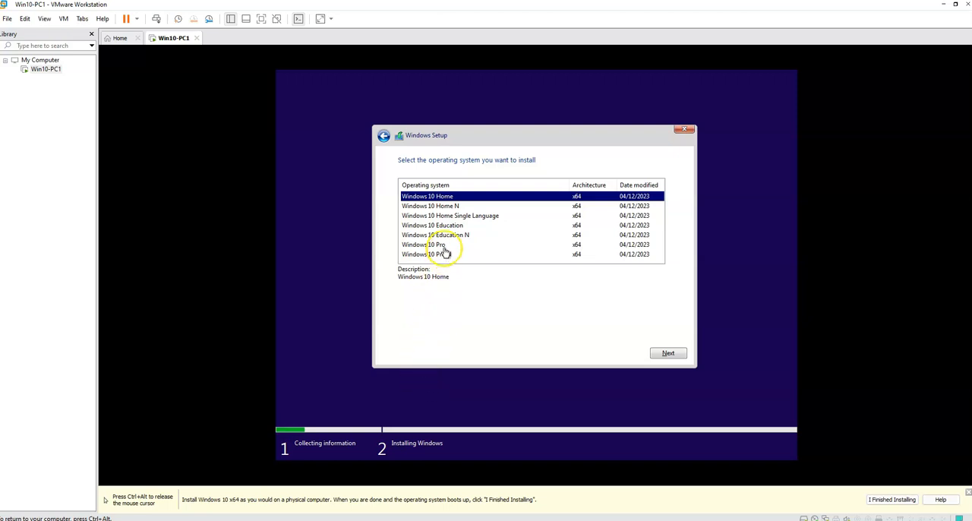
click(424, 245)
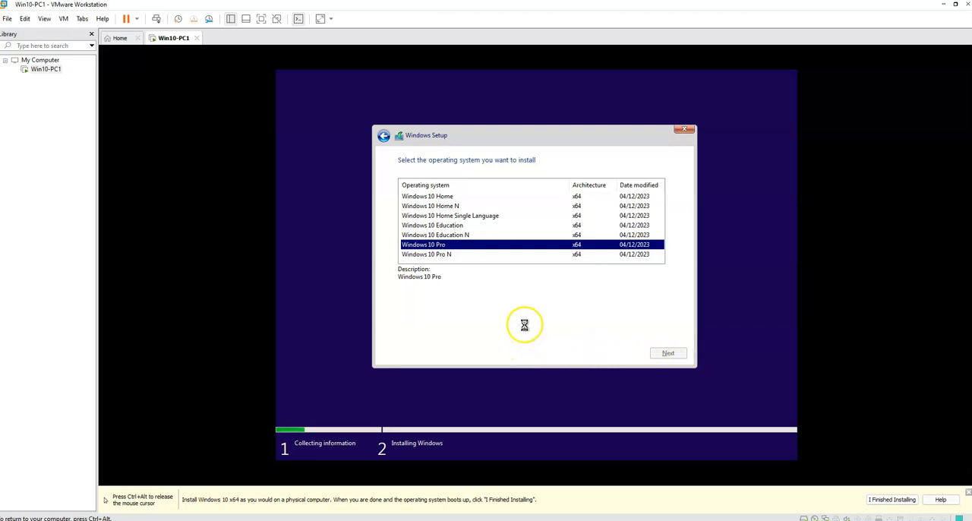
click(669, 353)
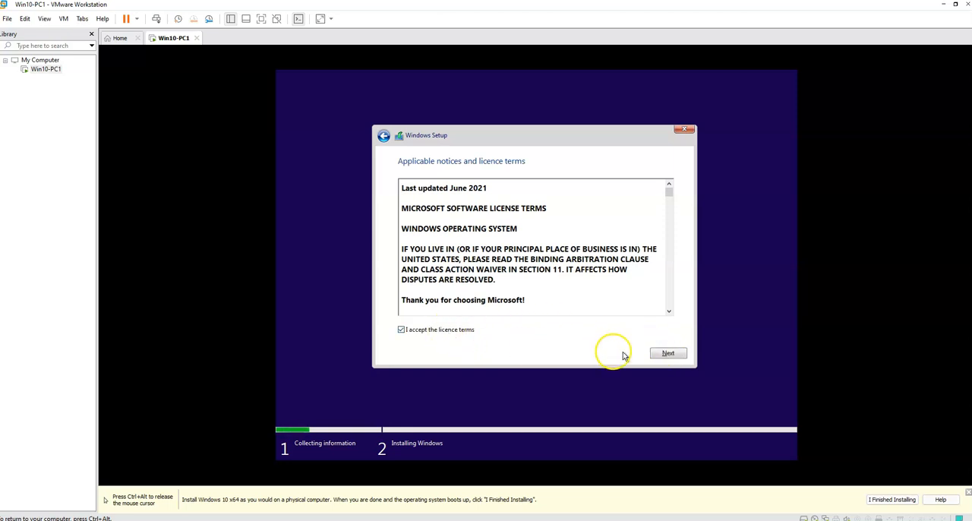
click(668, 353)
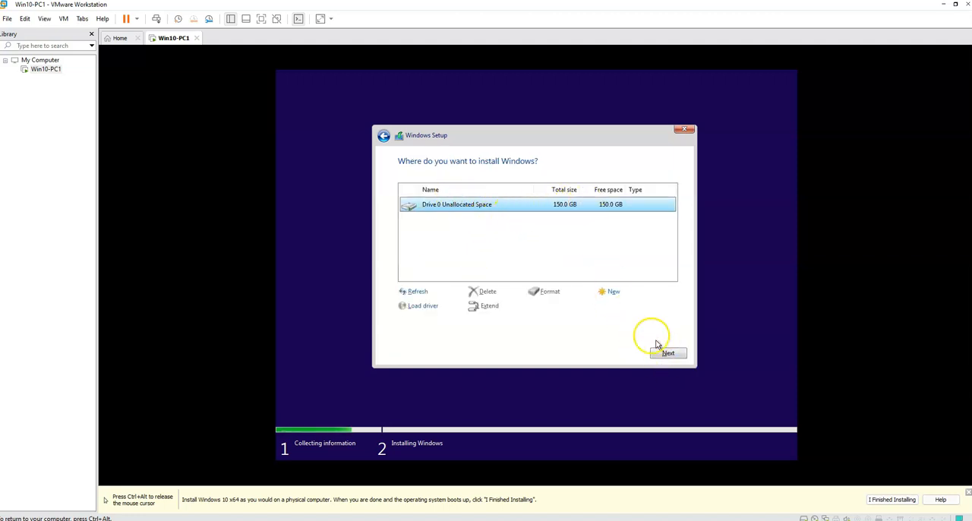
click(668, 352)
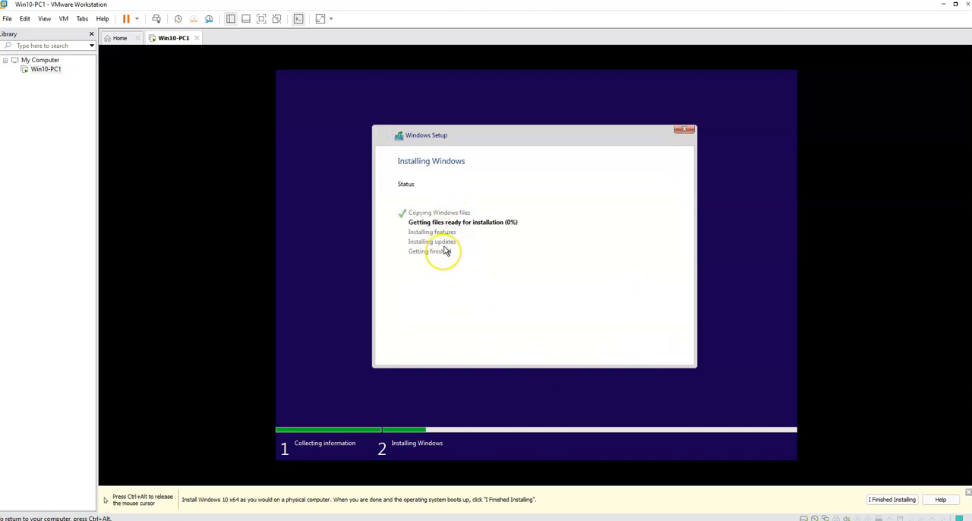
mouse_move(438, 266)
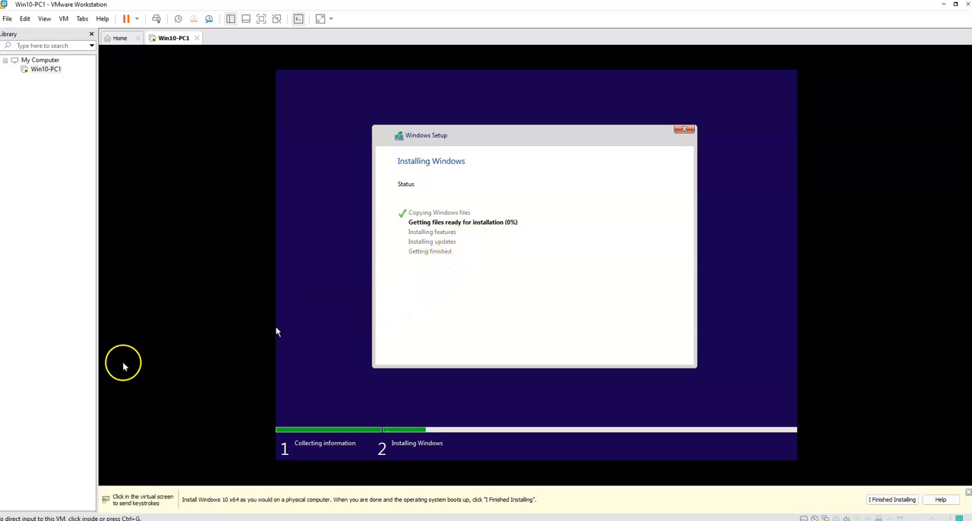
mouse_move(276, 328)
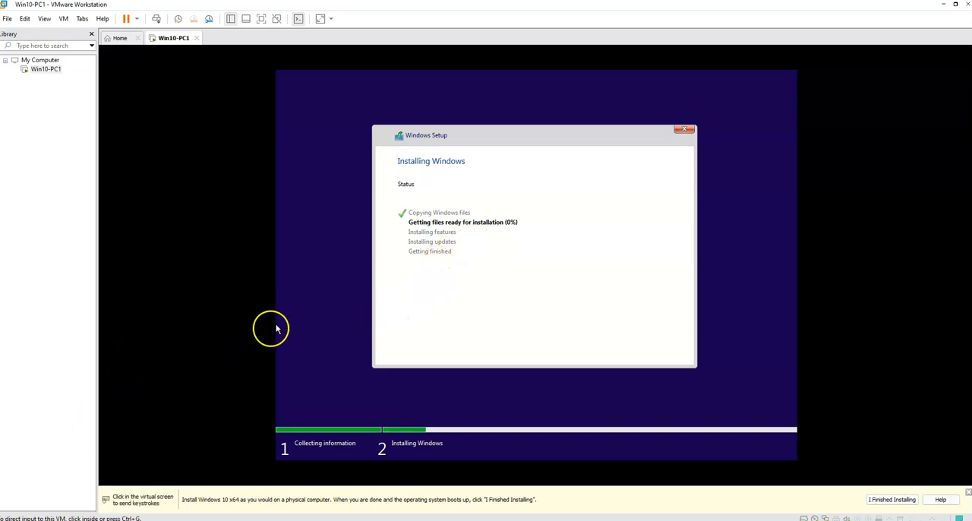